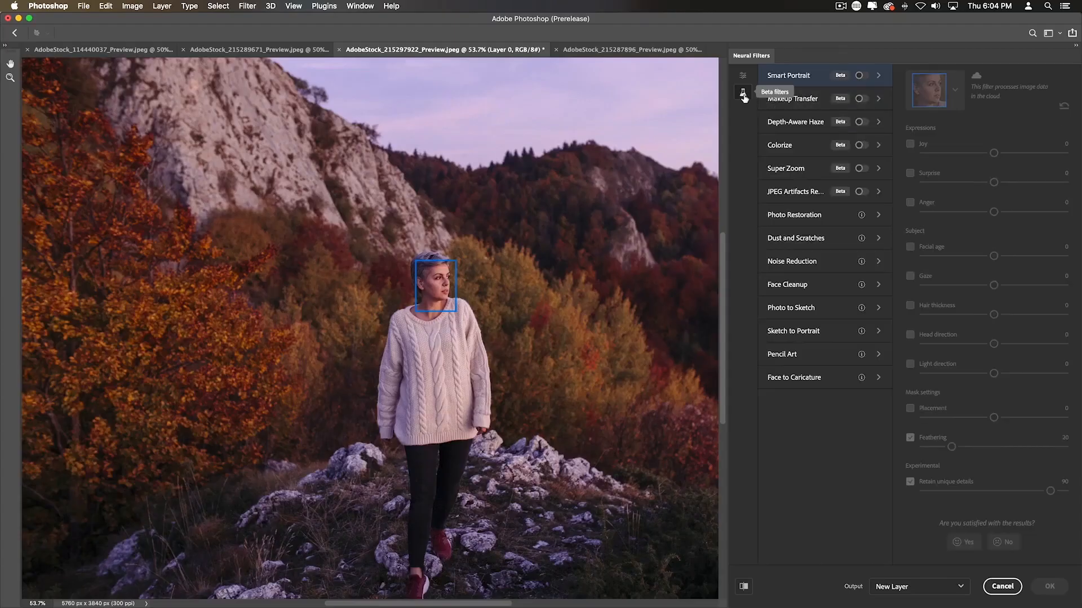
Bring up the daylit alley photo with its single Background layer for editing
left_click(860, 122)
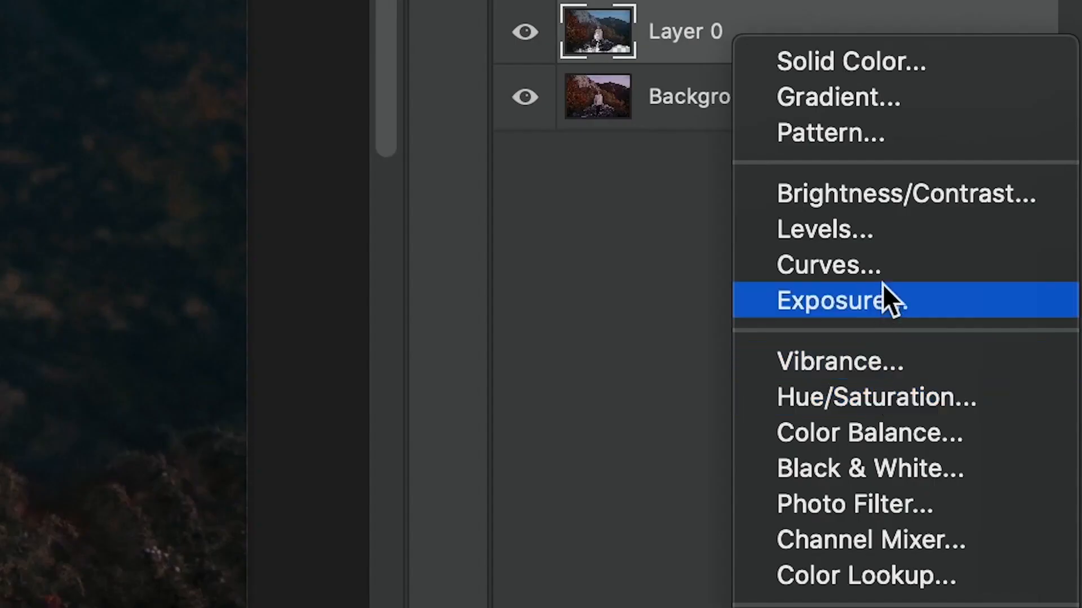
left_click(826, 266)
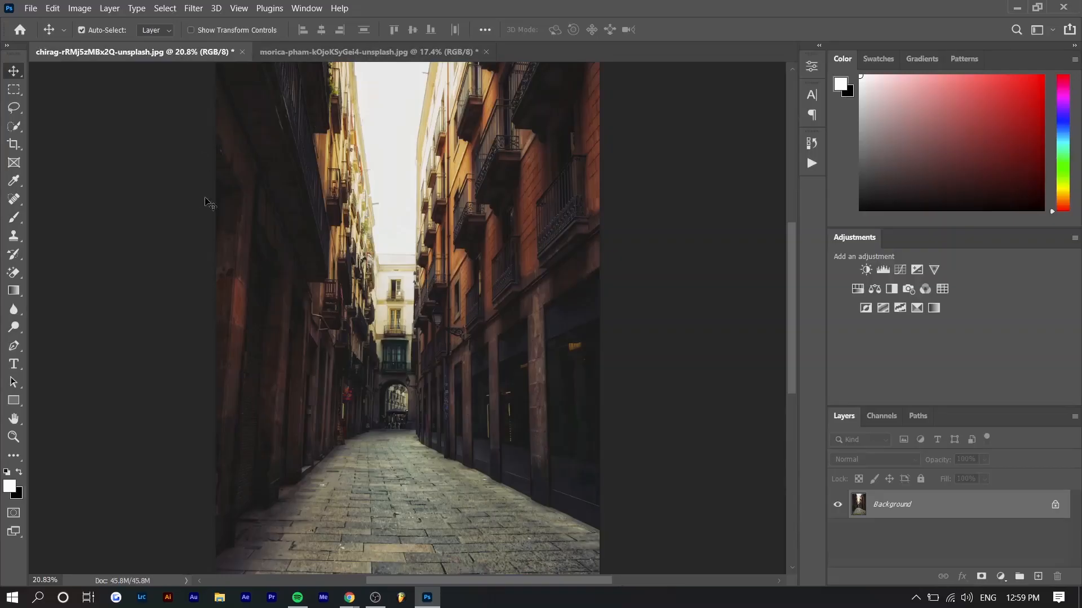
mouse_move(354, 216)
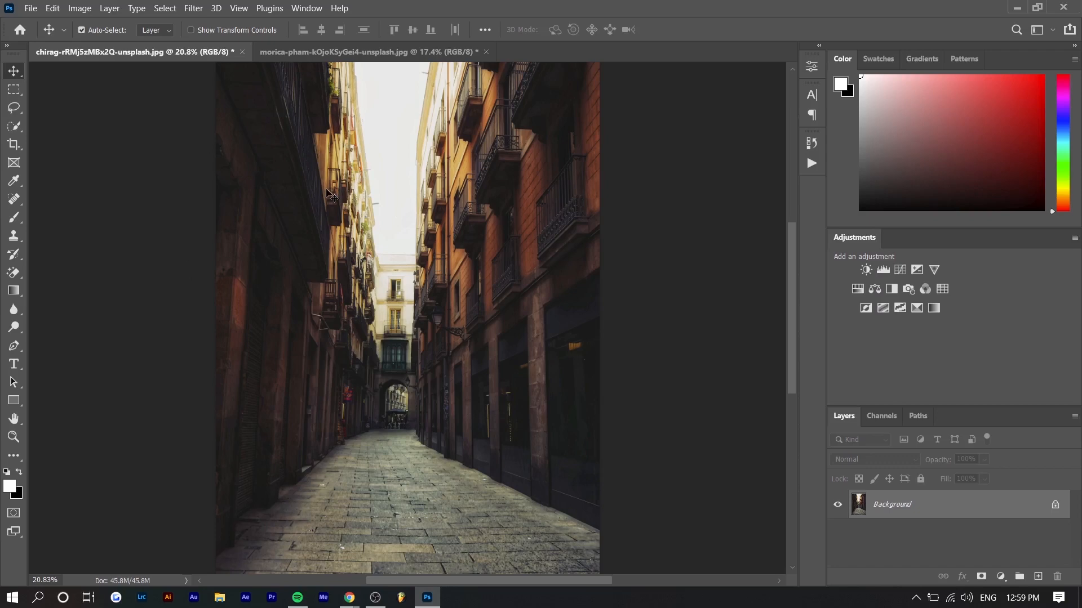
mouse_move(412, 317)
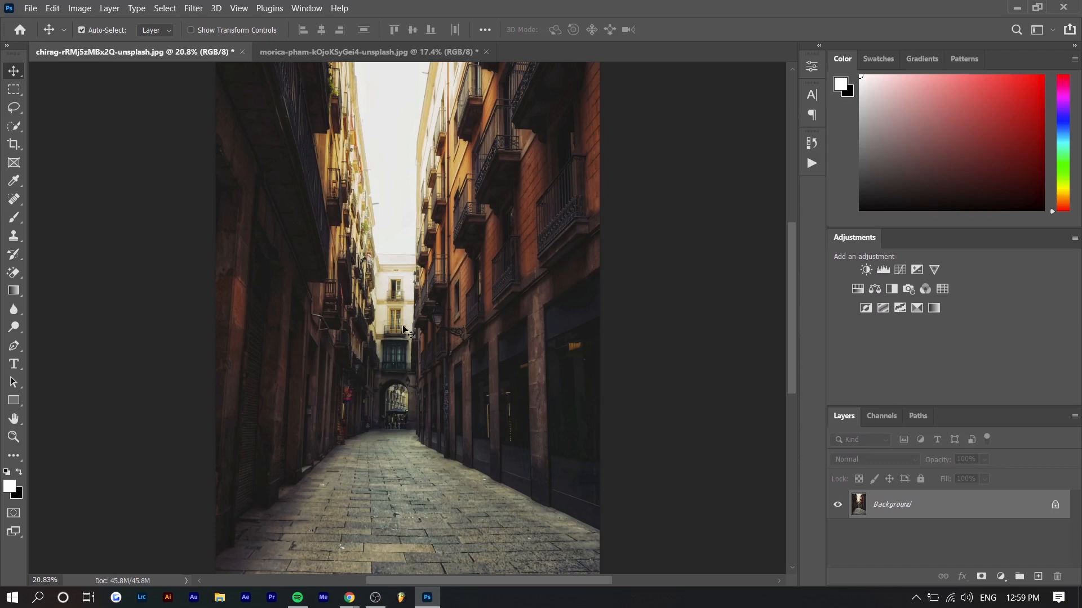
mouse_move(653, 470)
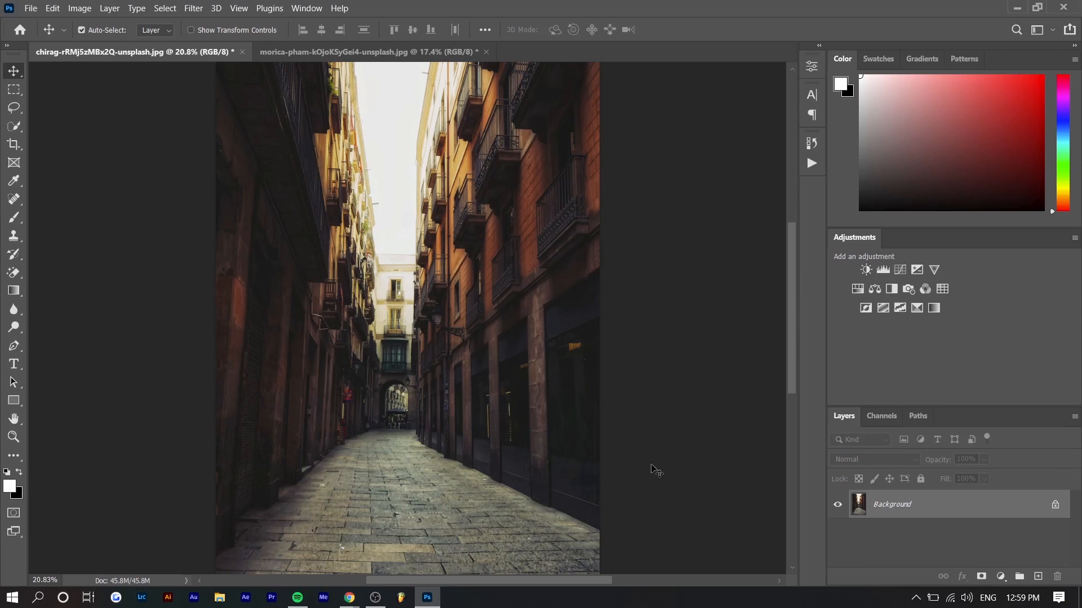
mouse_move(379, 226)
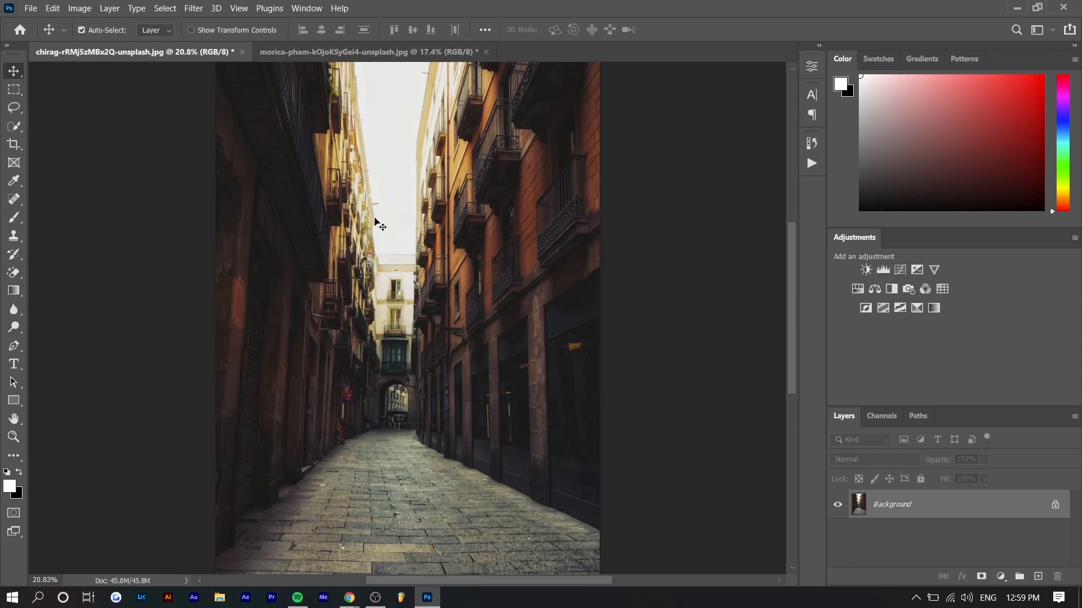
mouse_move(445, 428)
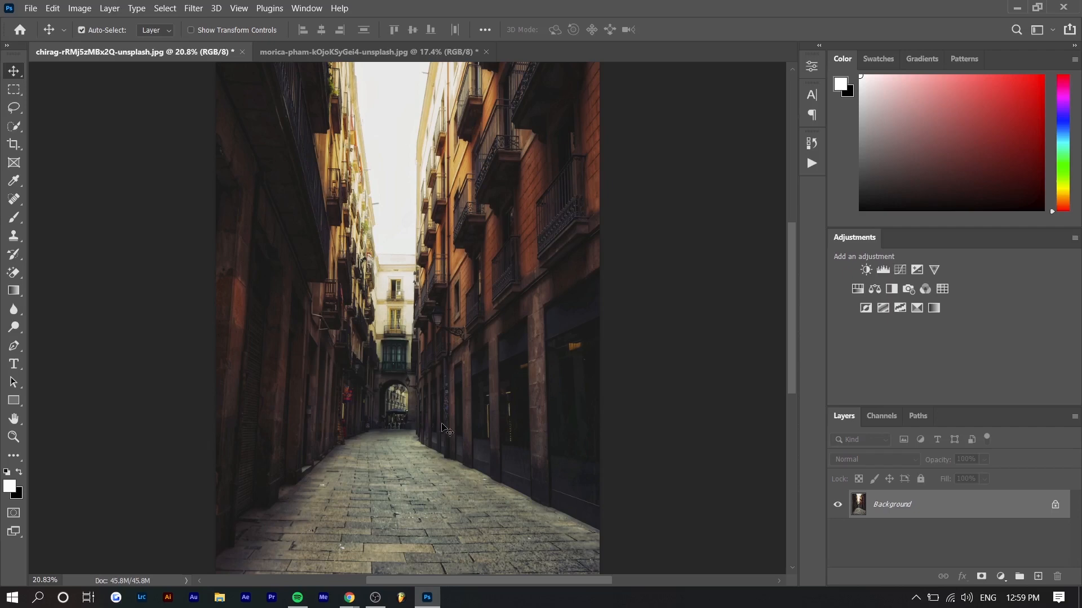
mouse_move(398, 379)
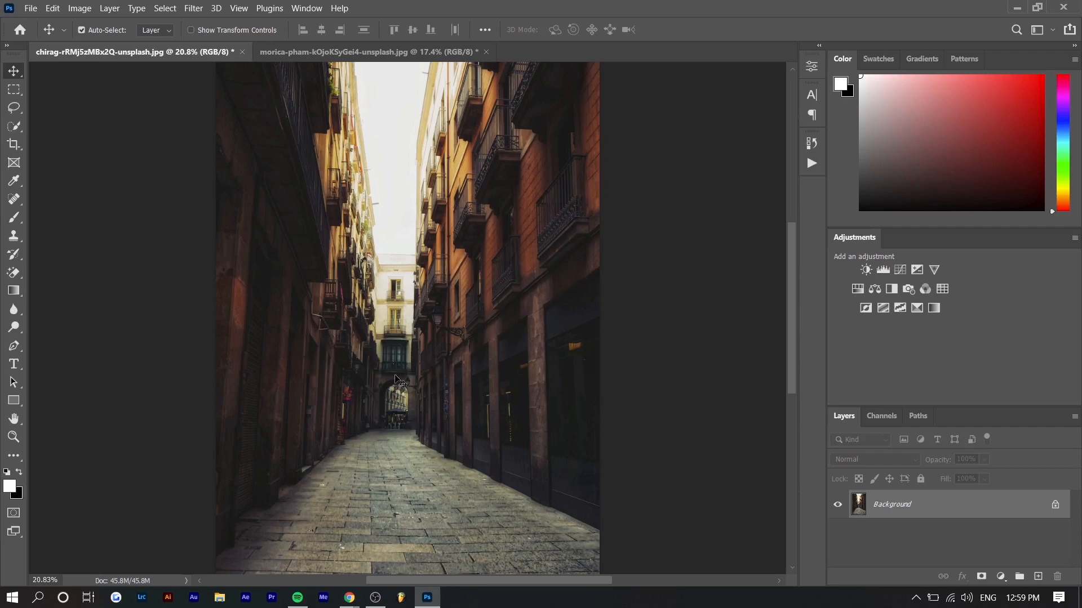
mouse_move(362, 395)
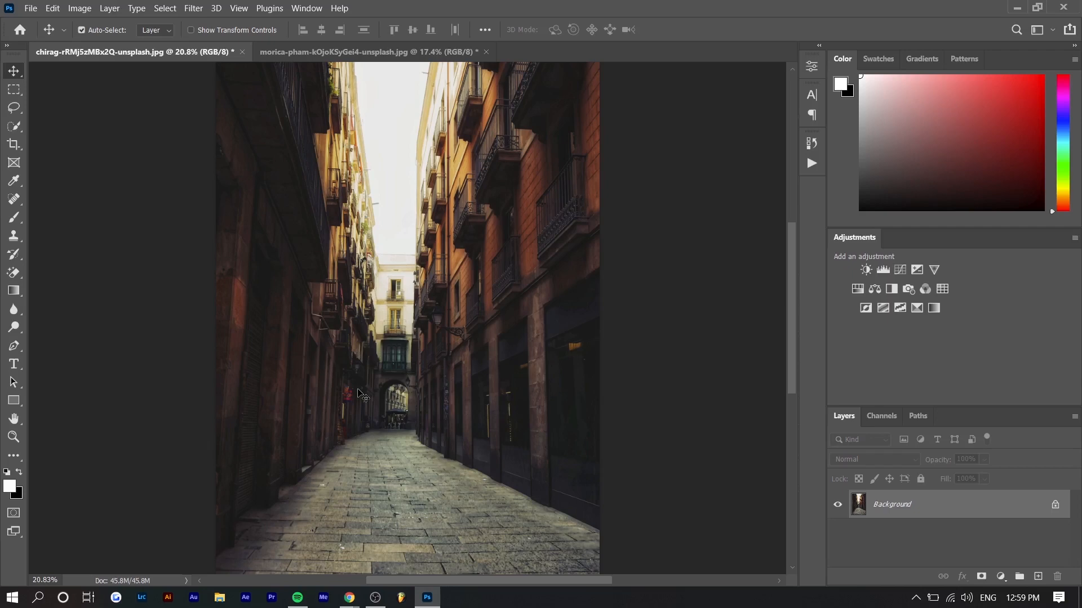
left_click(371, 51)
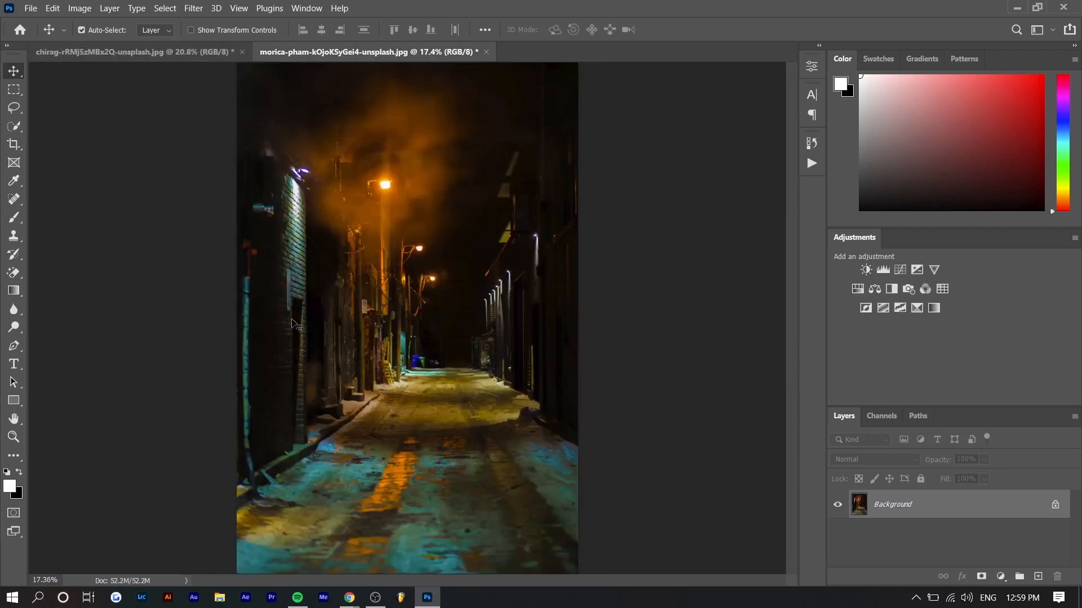
mouse_move(467, 138)
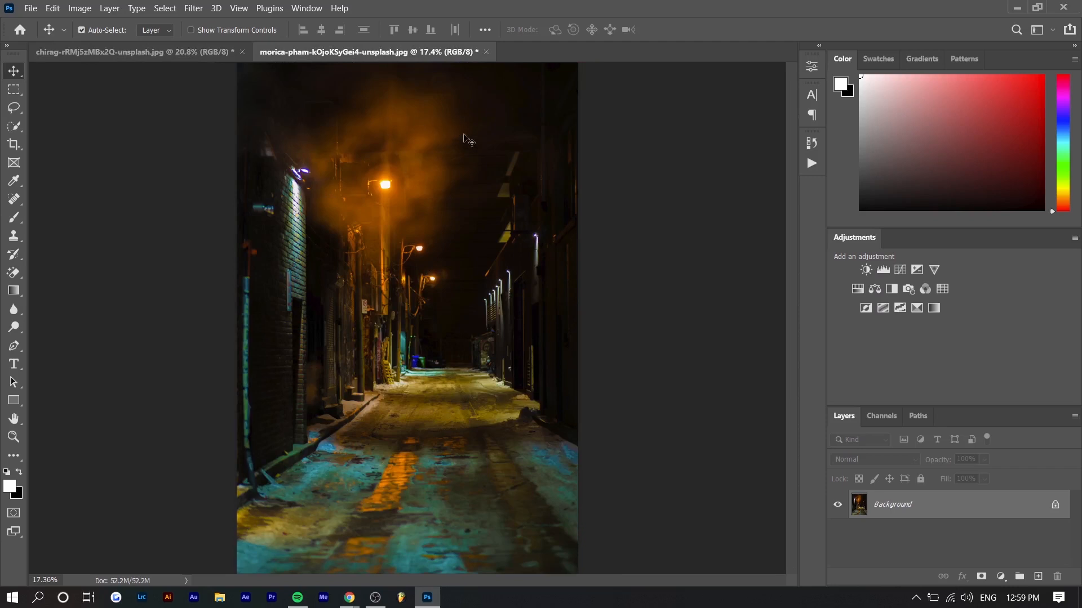
mouse_move(345, 182)
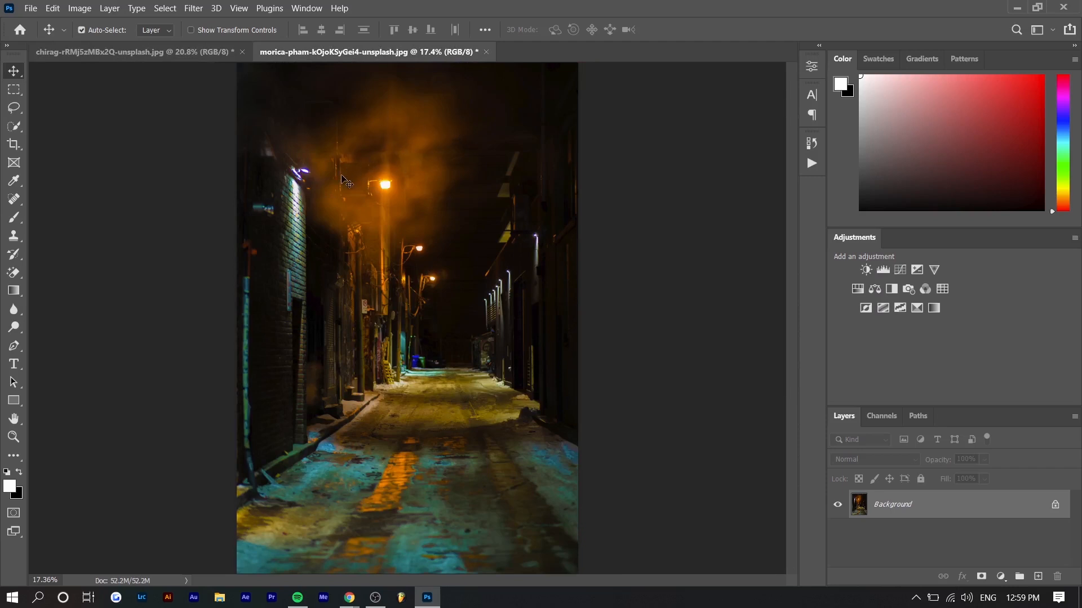
mouse_move(367, 174)
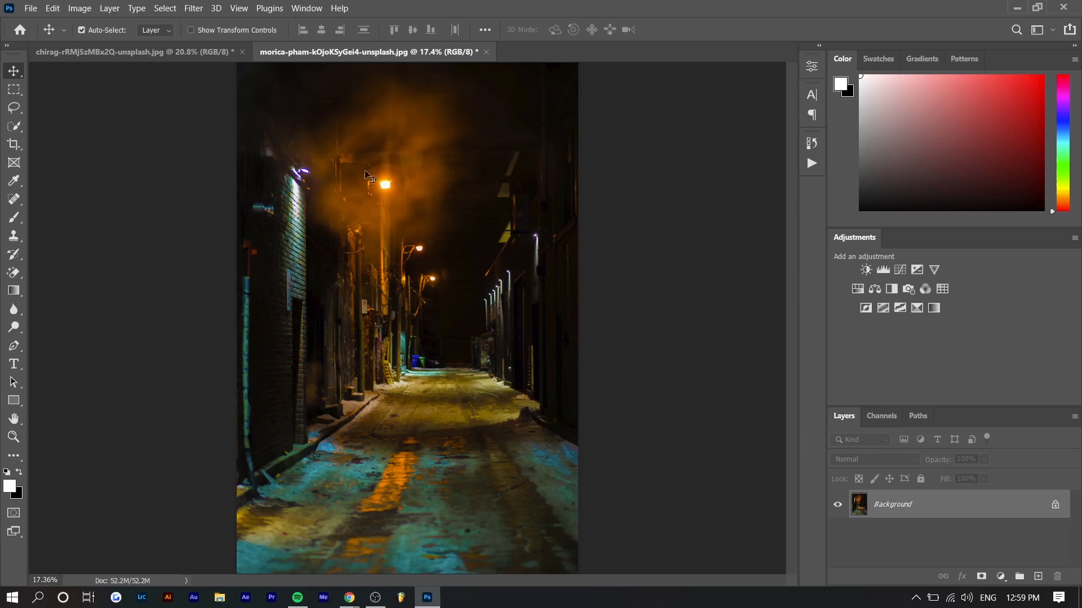
mouse_move(324, 218)
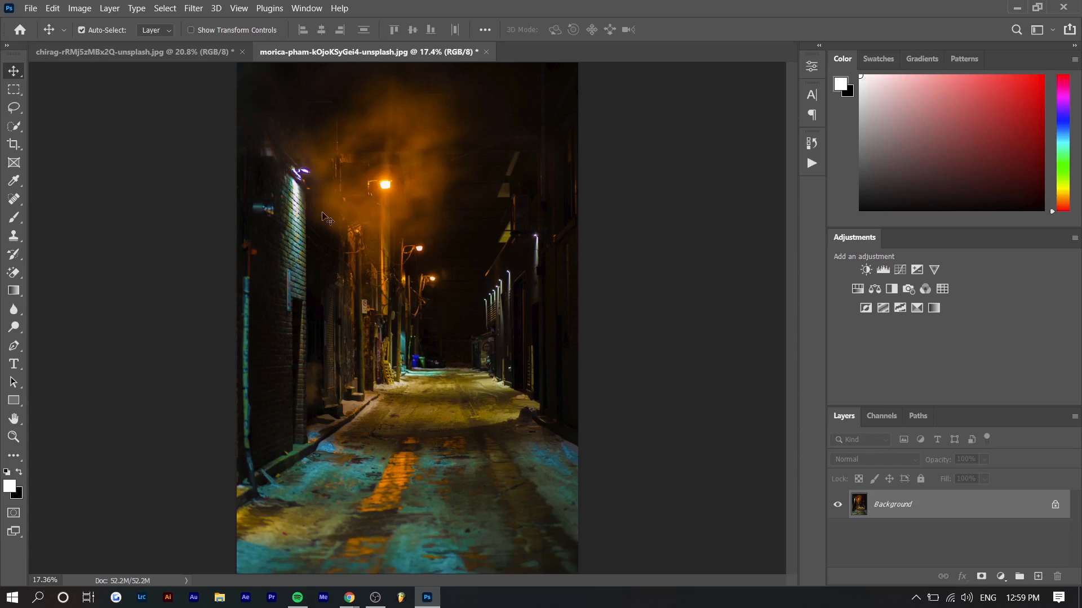
mouse_move(555, 113)
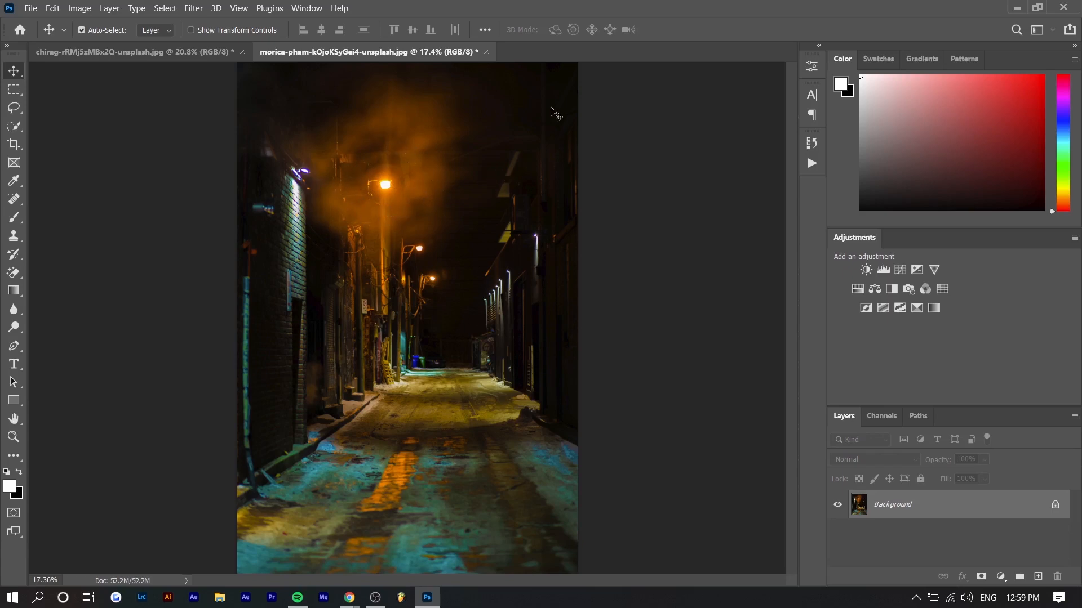
mouse_move(555, 237)
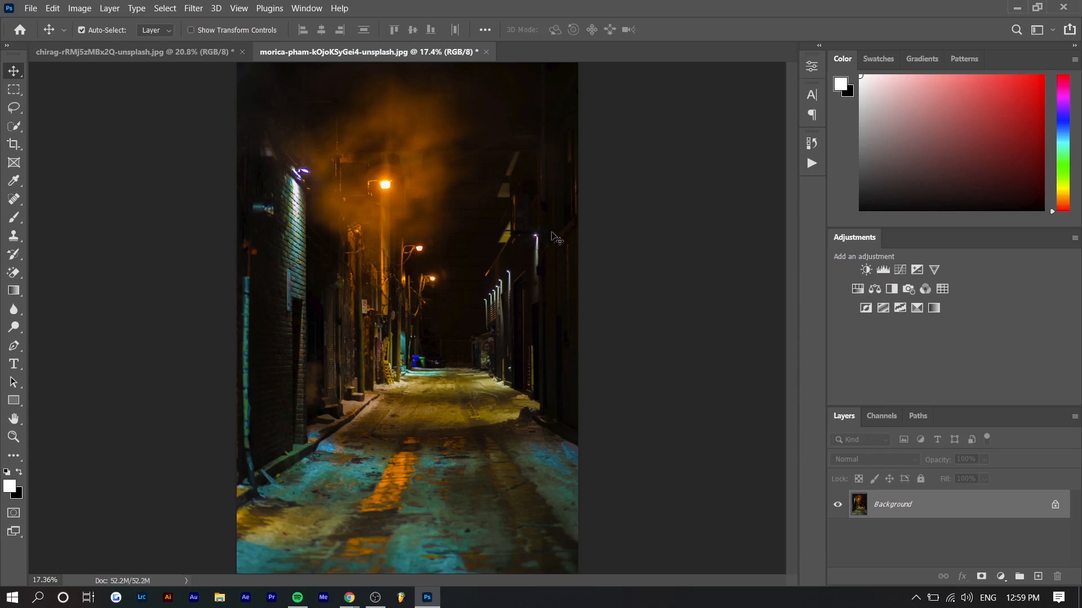
mouse_move(557, 288)
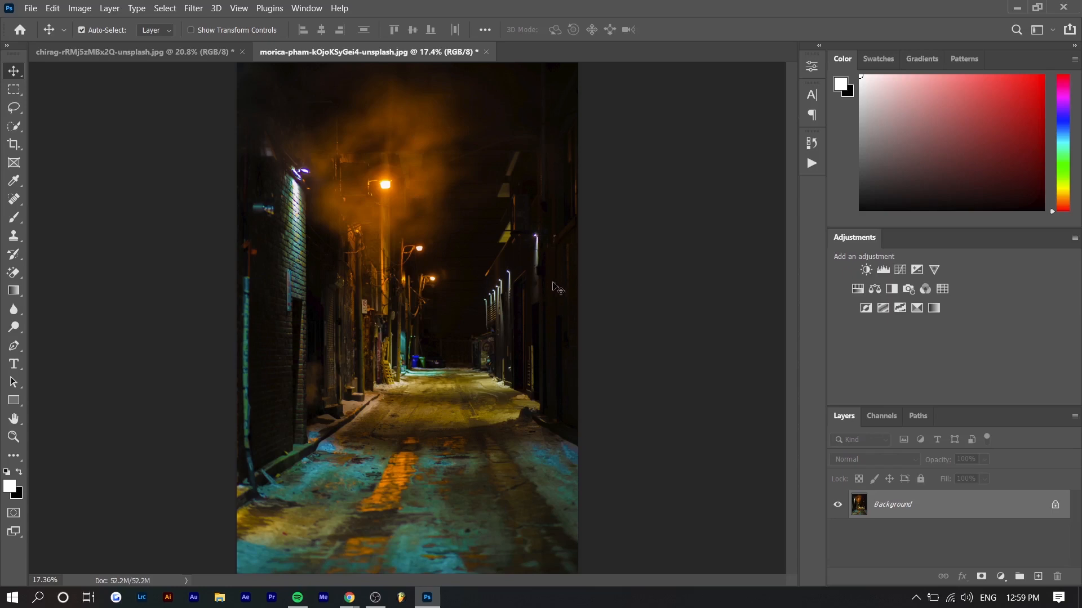
mouse_move(369, 350)
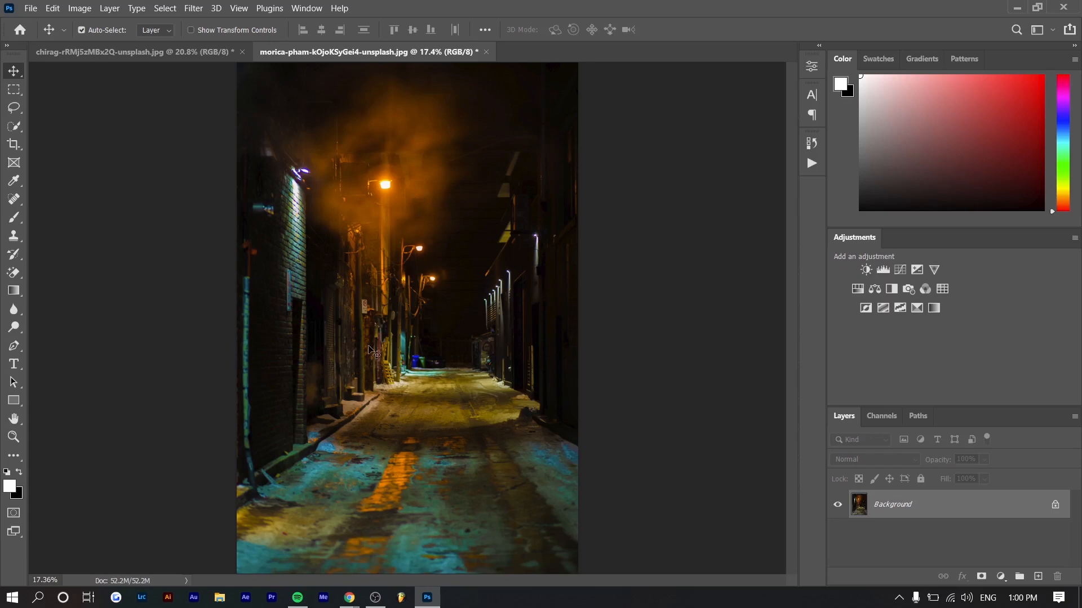
mouse_move(400, 325)
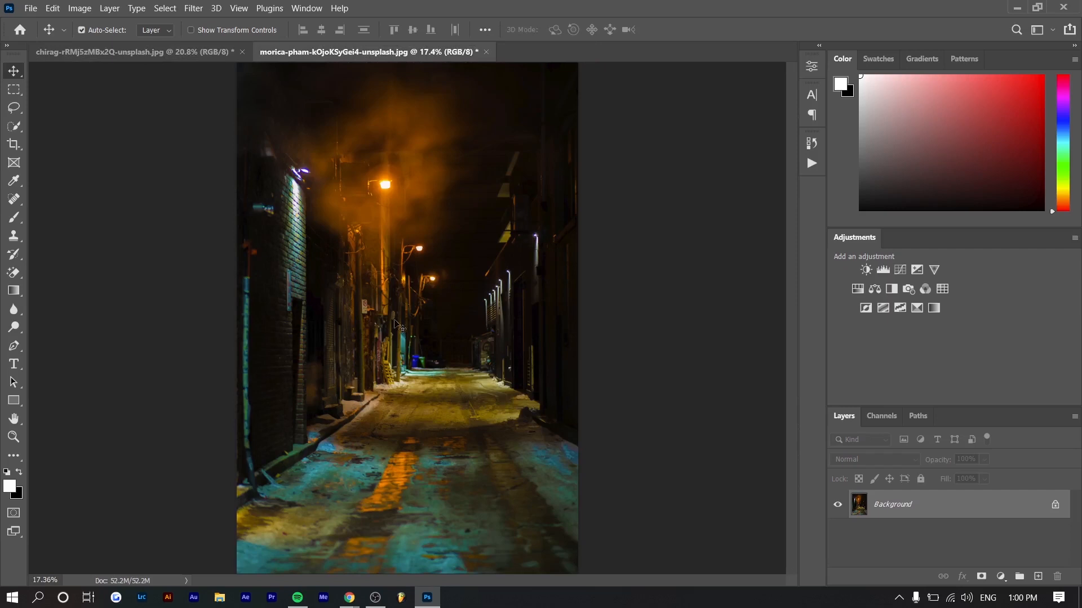
mouse_move(155, 66)
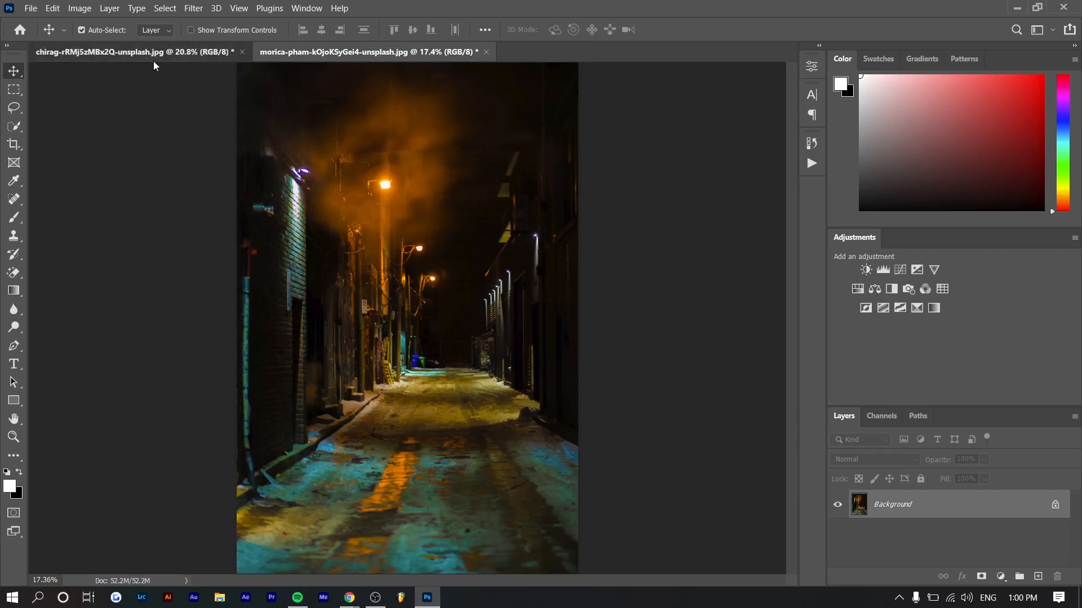
left_click(104, 52)
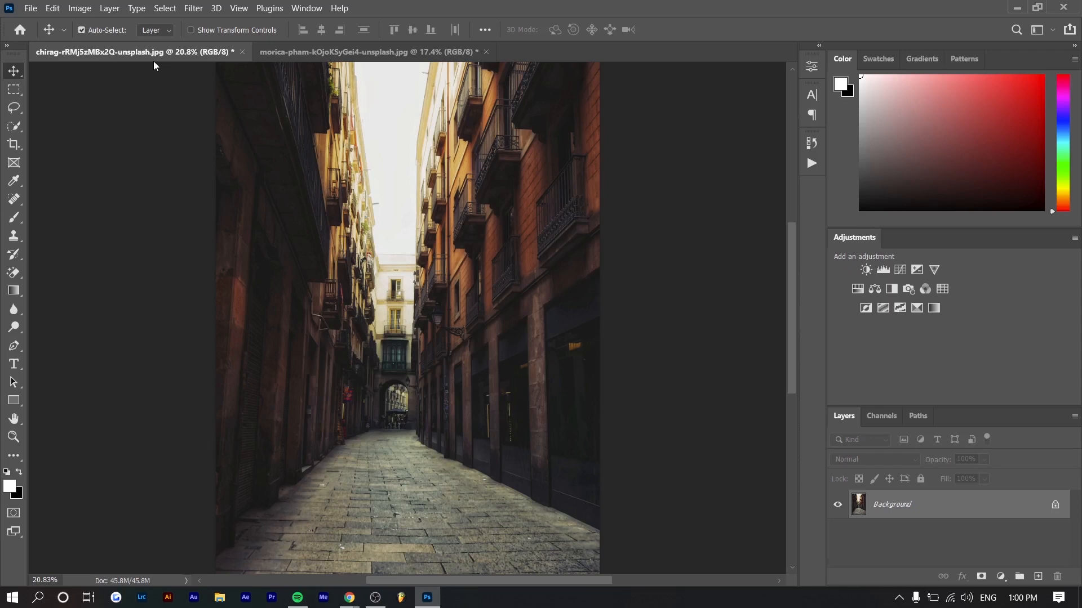
Enter the Neural Filters workspace and list the beta filters, including Depth-Aware Haze
left_click(193, 7)
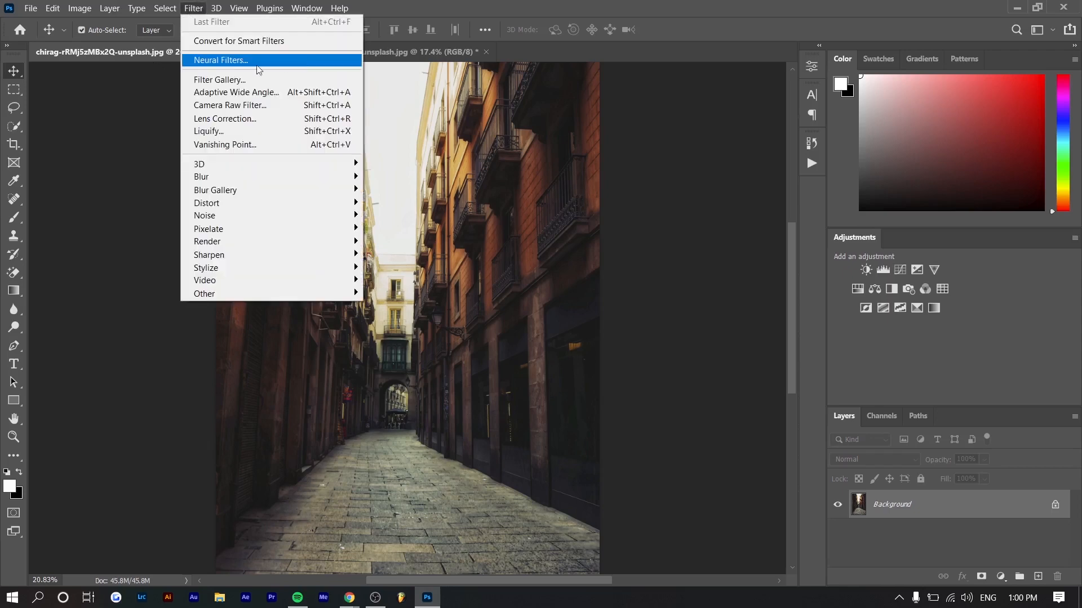
mouse_move(199, 66)
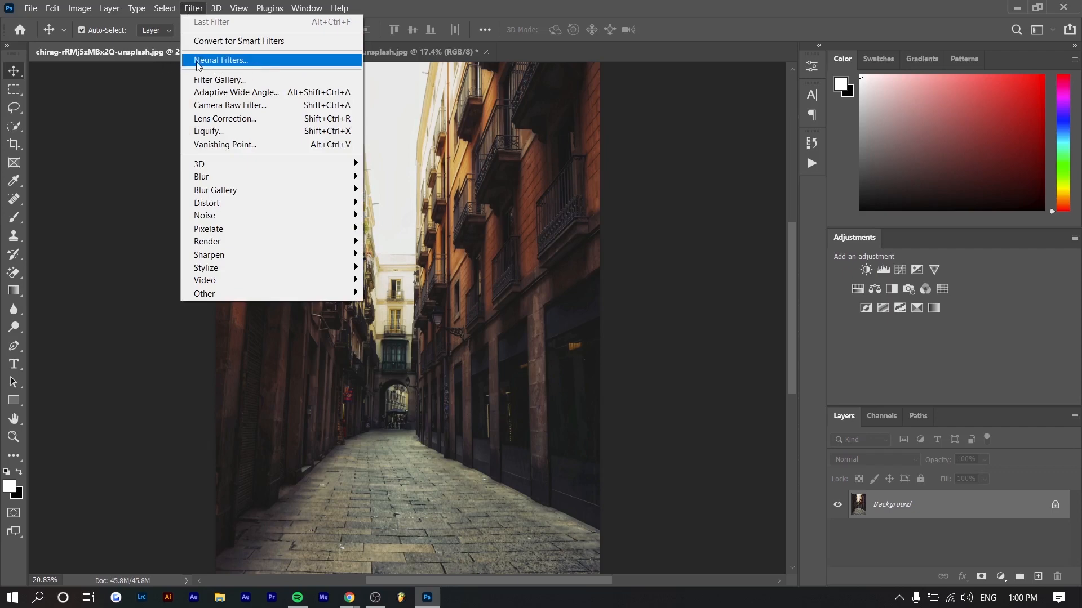
mouse_move(227, 68)
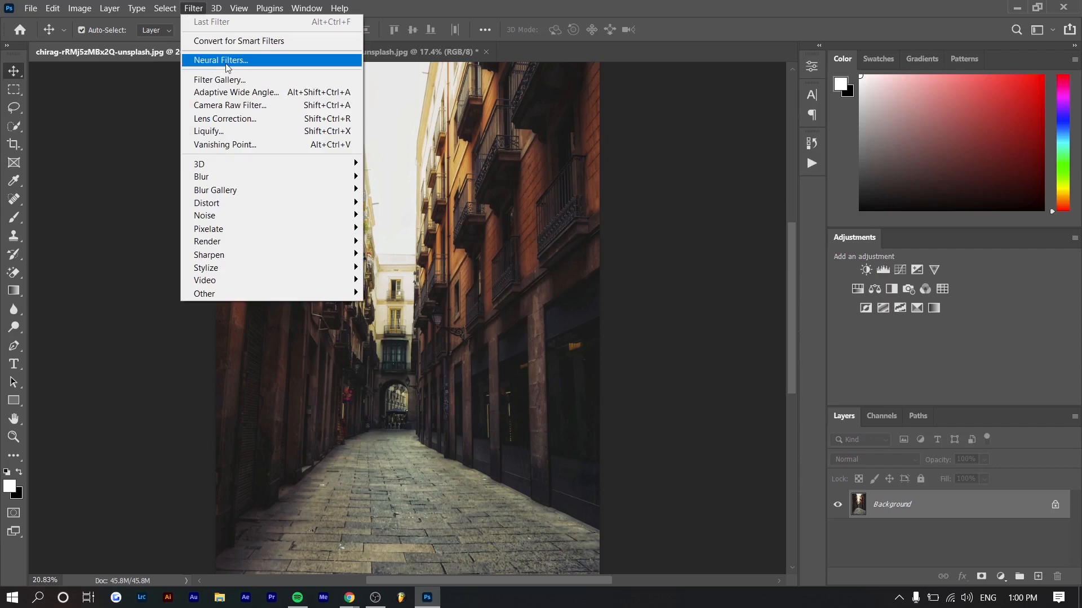
left_click(220, 60)
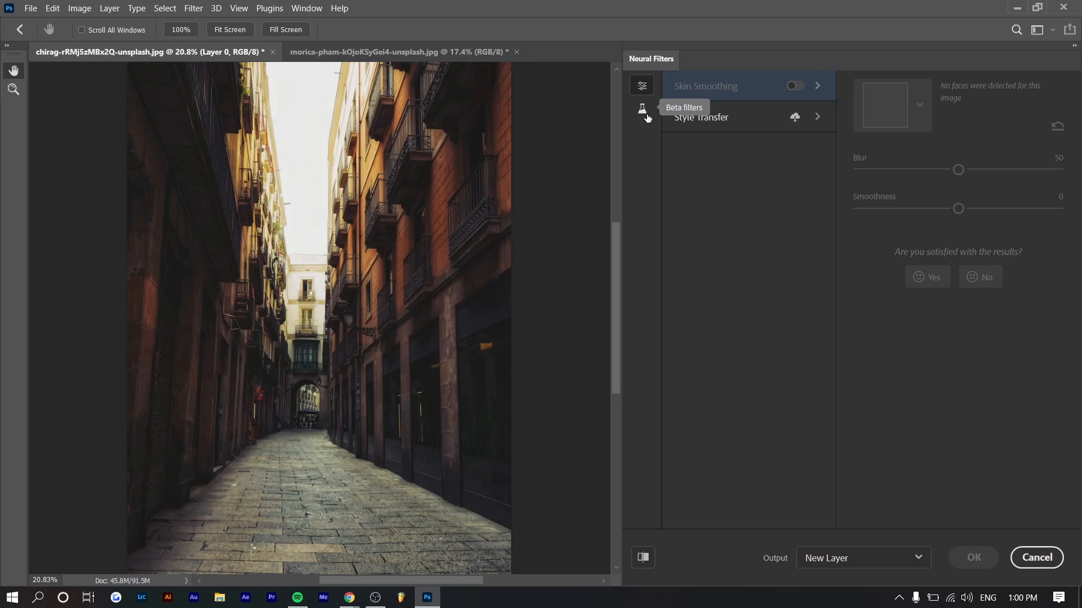
left_click(641, 109)
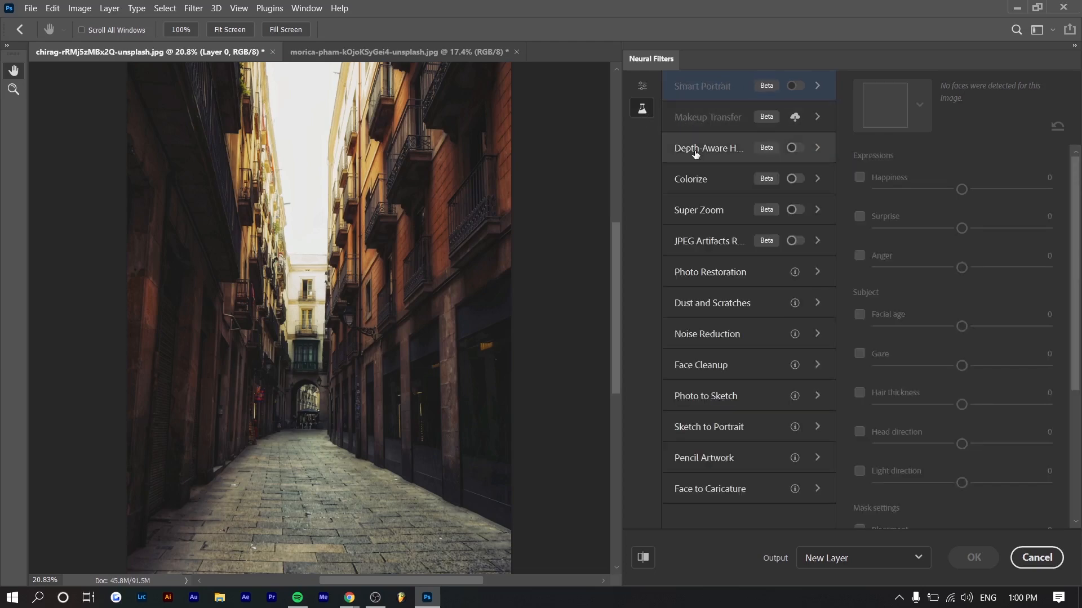
mouse_move(707, 148)
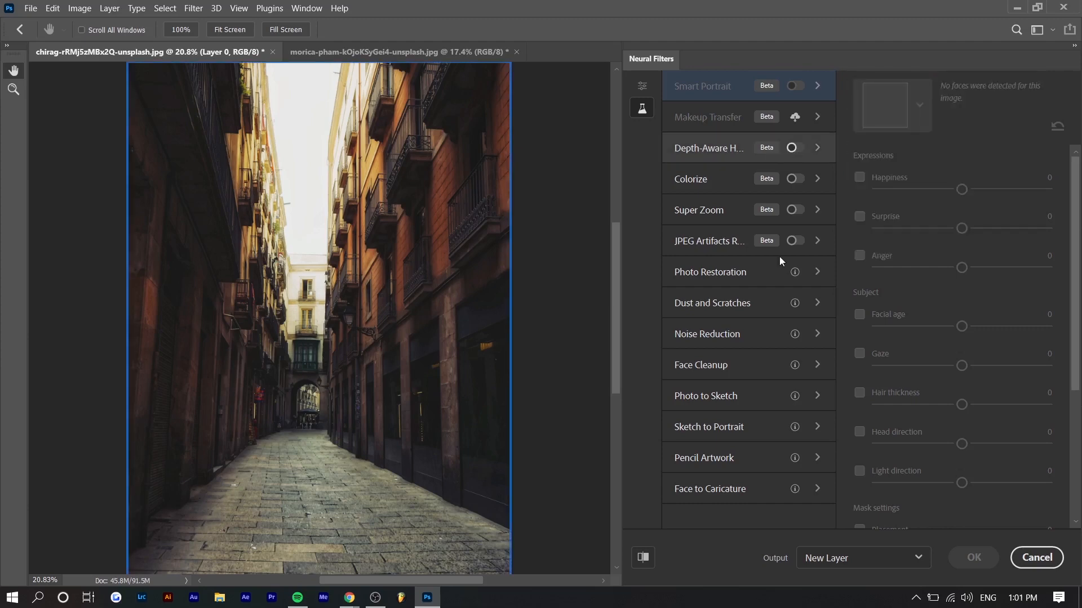
Apply Depth-Aware Haze at 50 with Warmth enabled, output as a new layer
left_click(795, 147)
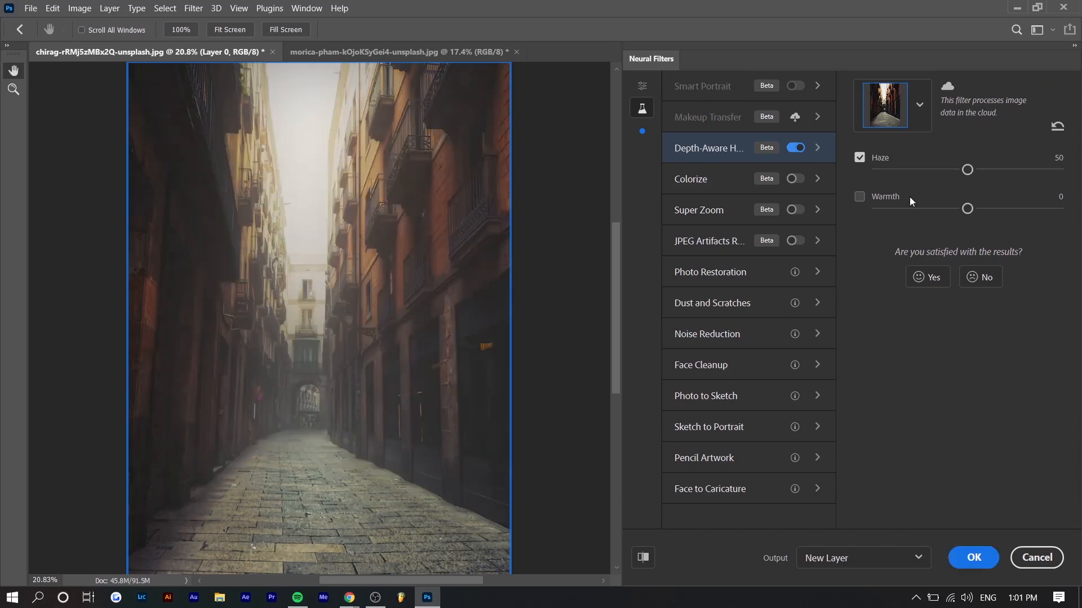
mouse_move(145, 351)
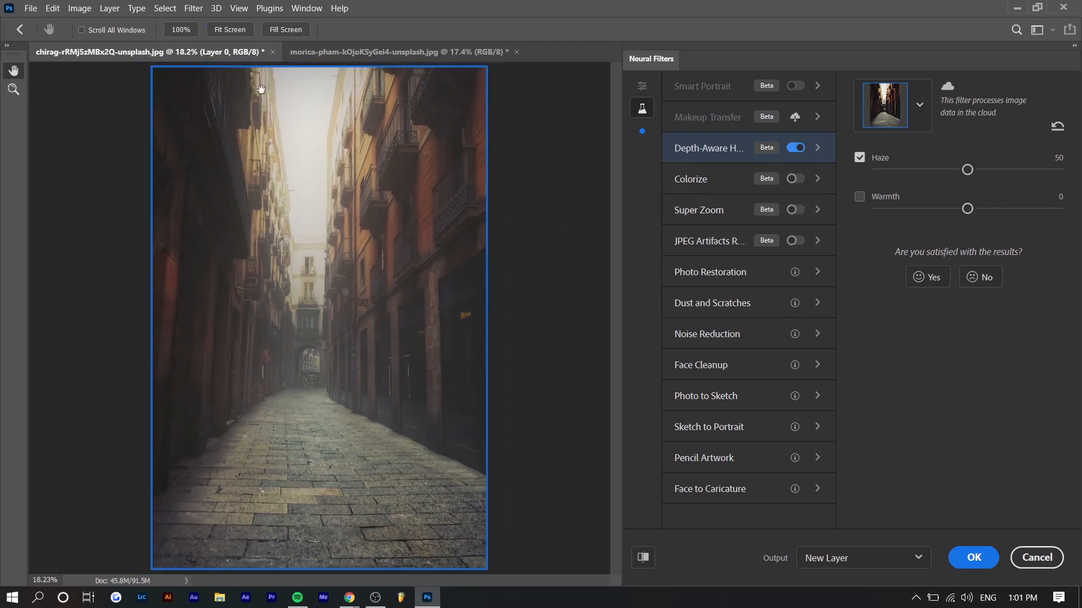
mouse_move(540, 166)
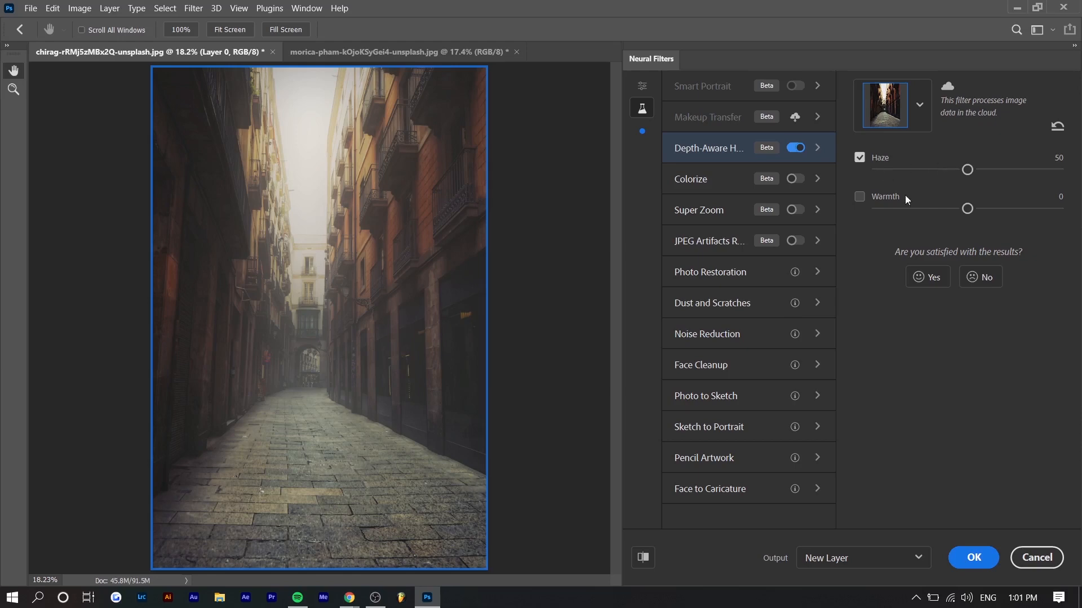
mouse_move(142, 189)
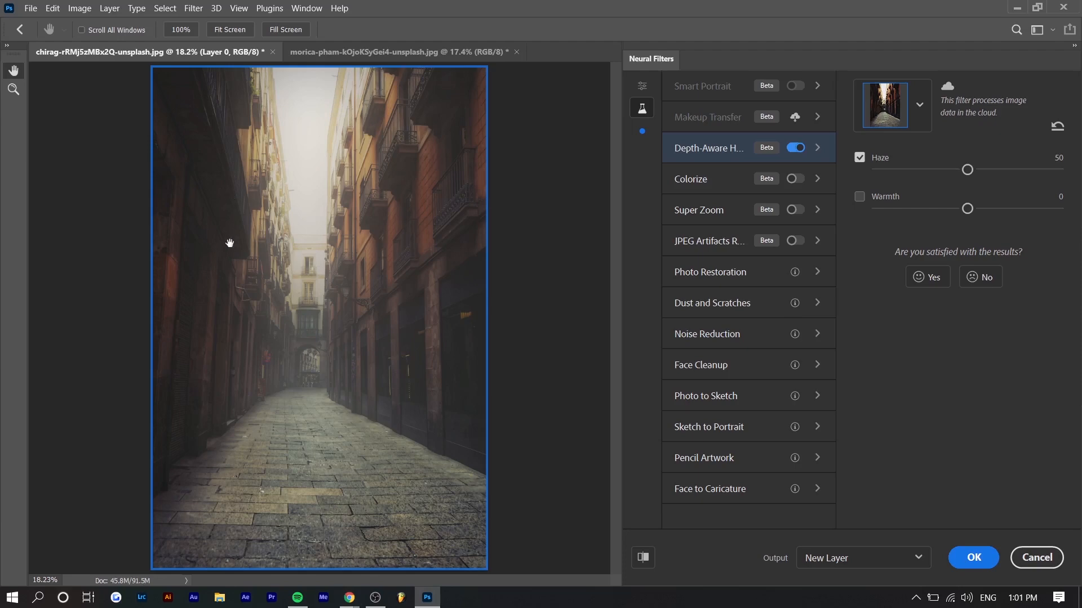
mouse_move(950, 224)
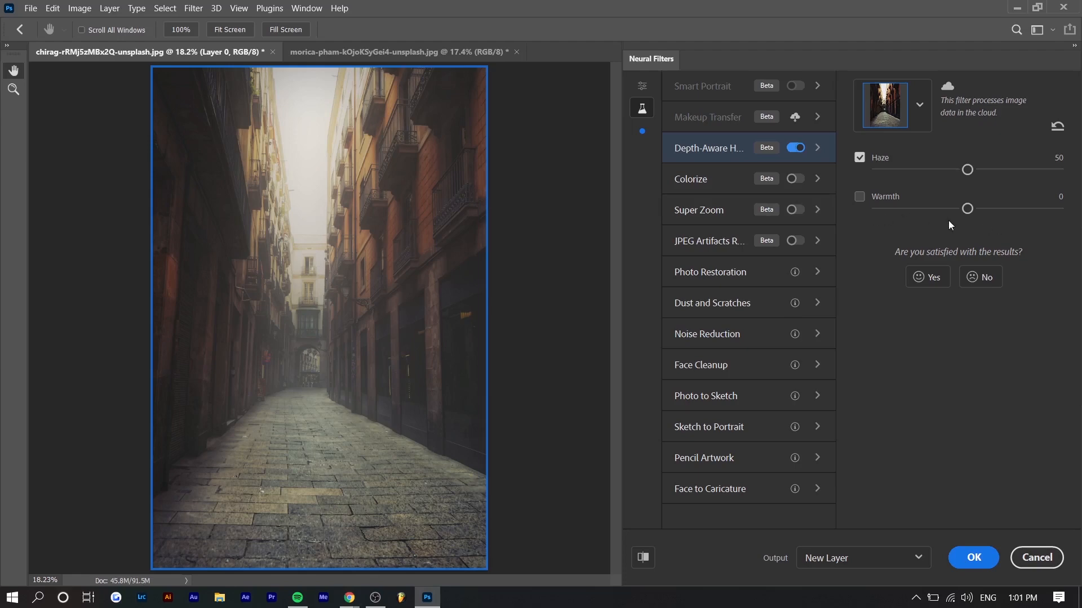
mouse_move(910, 224)
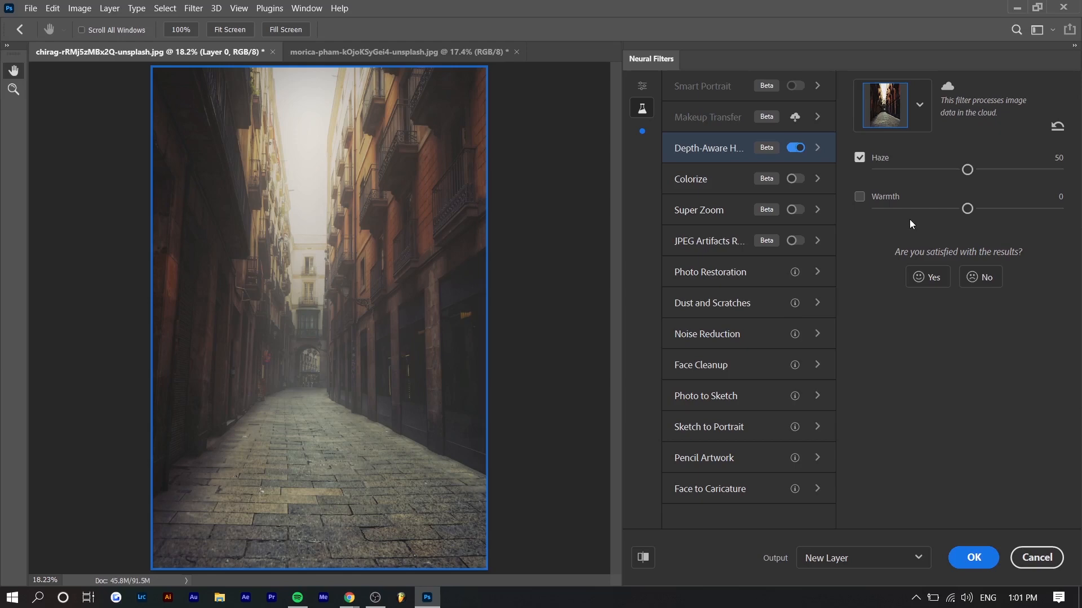
mouse_move(889, 203)
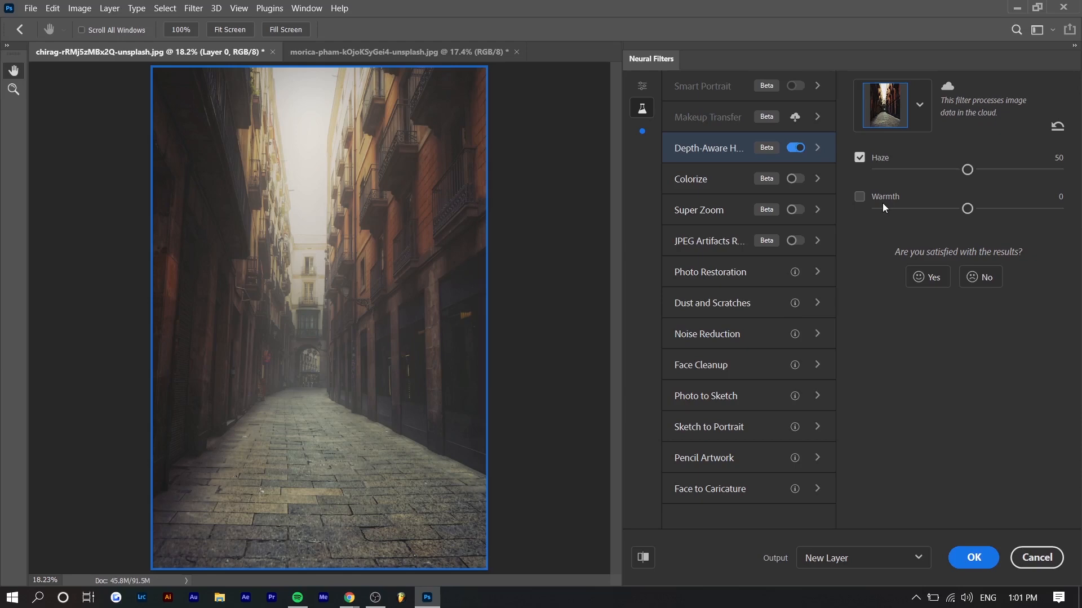
left_click(859, 197)
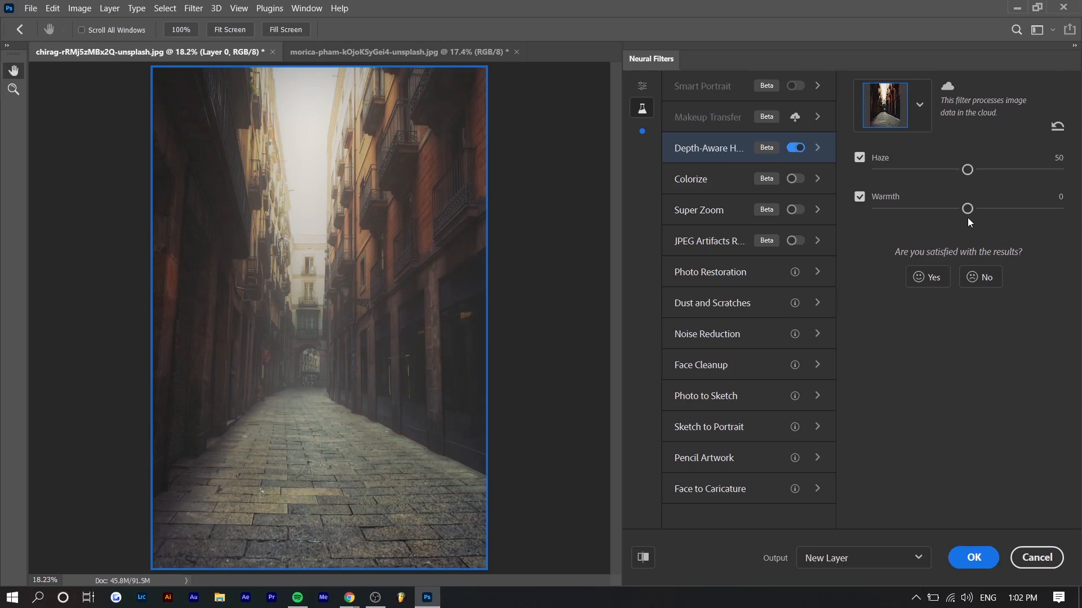
mouse_move(1009, 509)
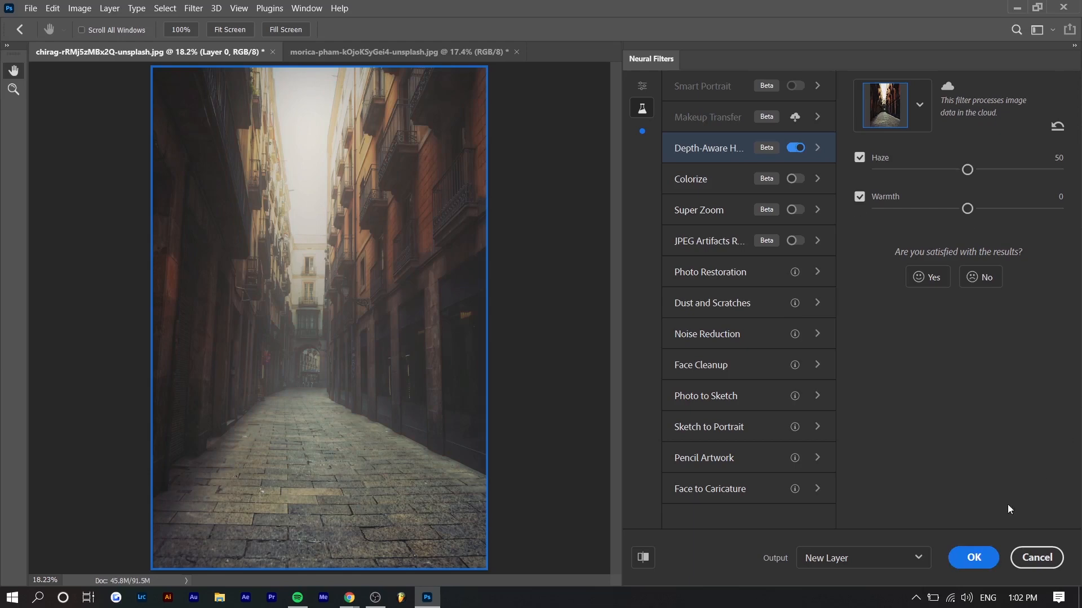
left_click(795, 148)
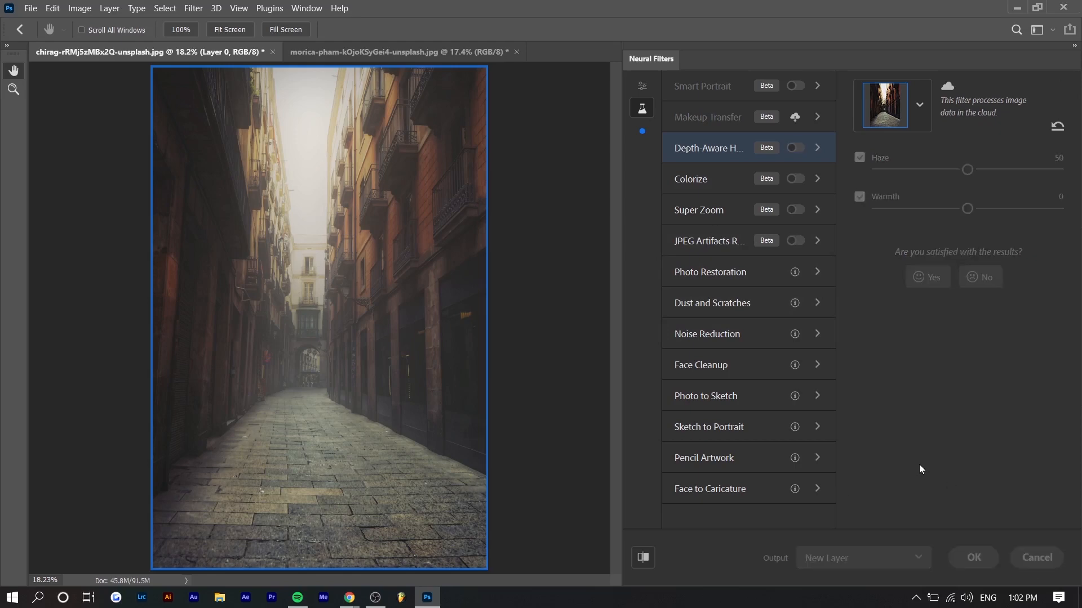
Add an S-curve Curves adjustment and a Brightness/Contrast adjustment at brightness 53
left_click(972, 558)
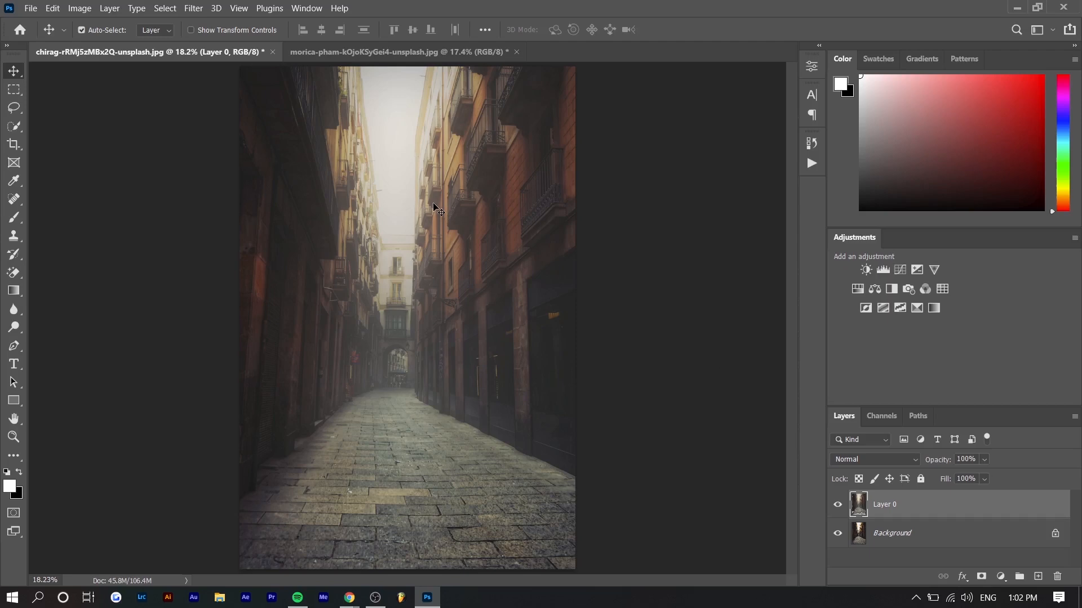
mouse_move(407, 386)
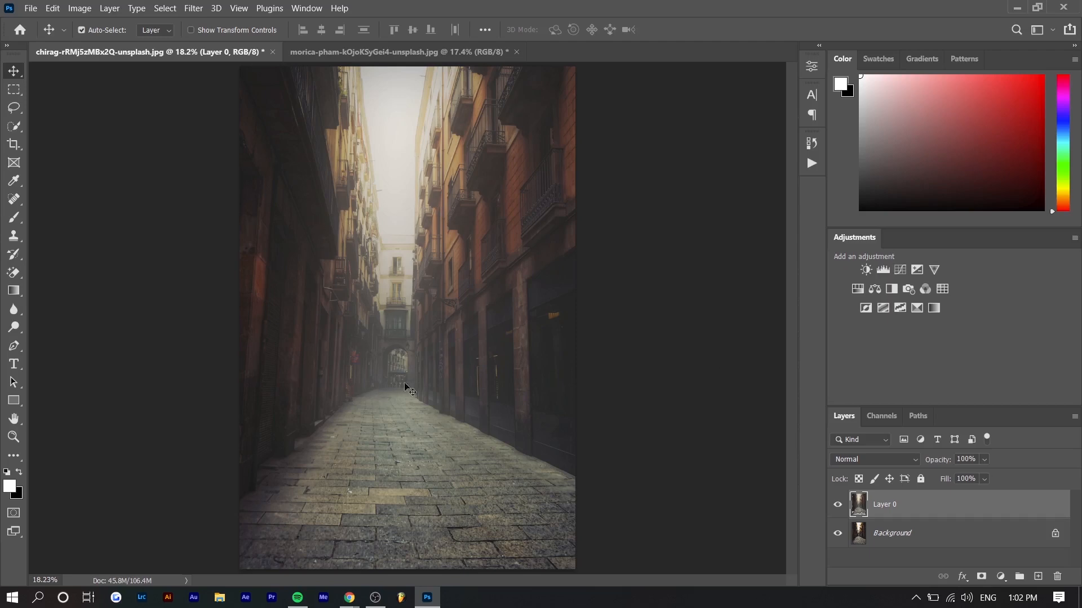
mouse_move(345, 300)
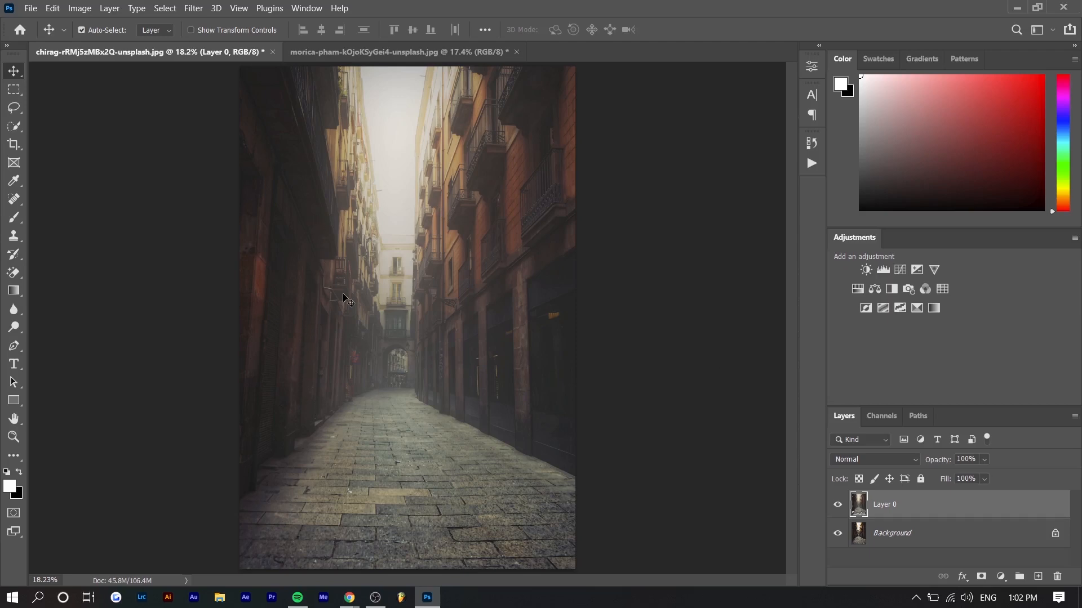
mouse_move(388, 337)
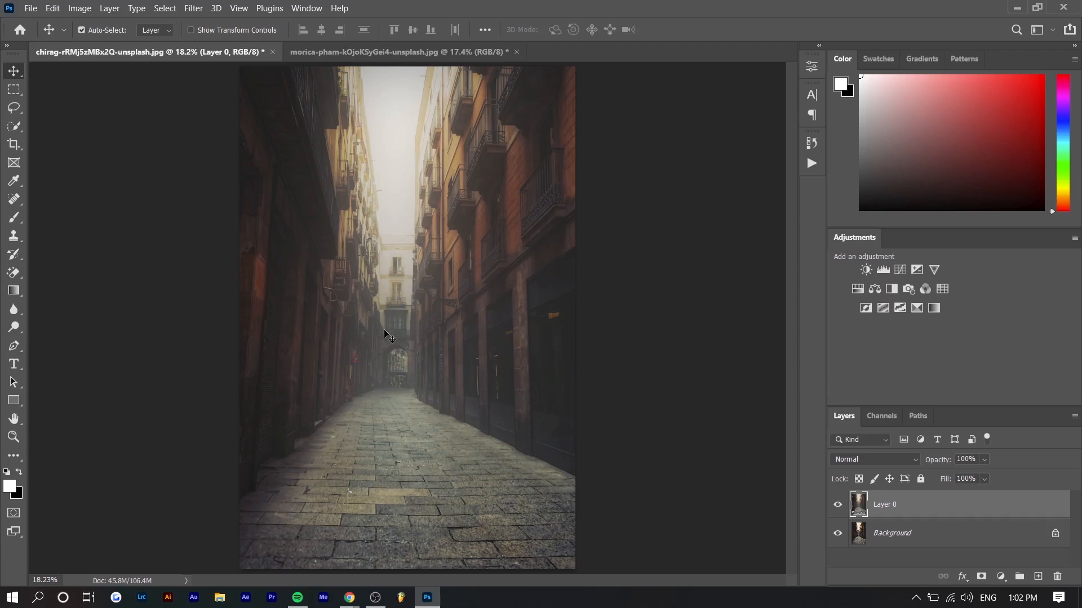
mouse_move(336, 311)
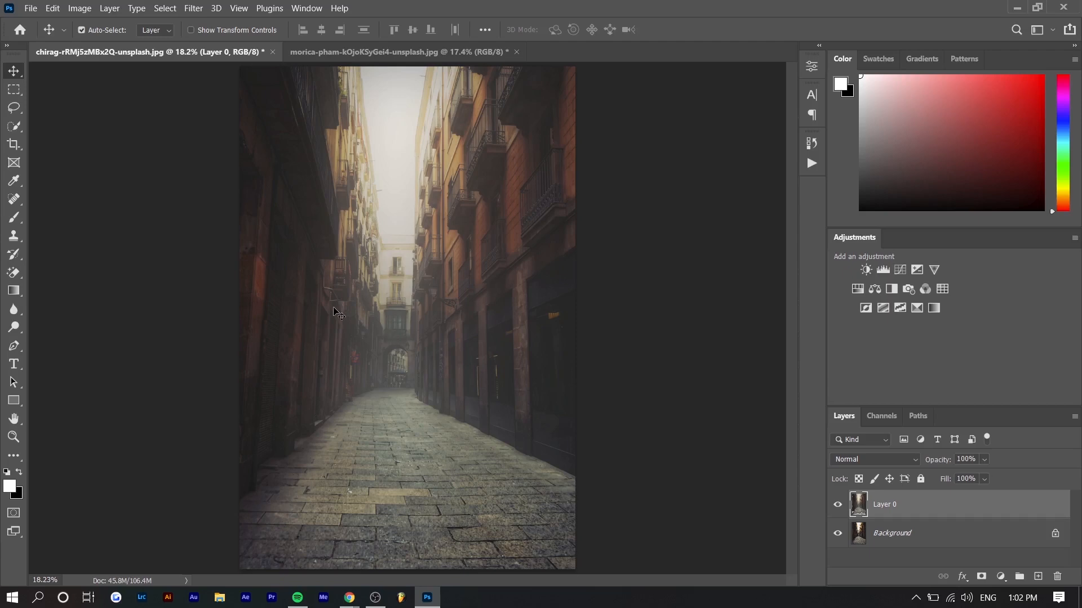
mouse_move(882, 270)
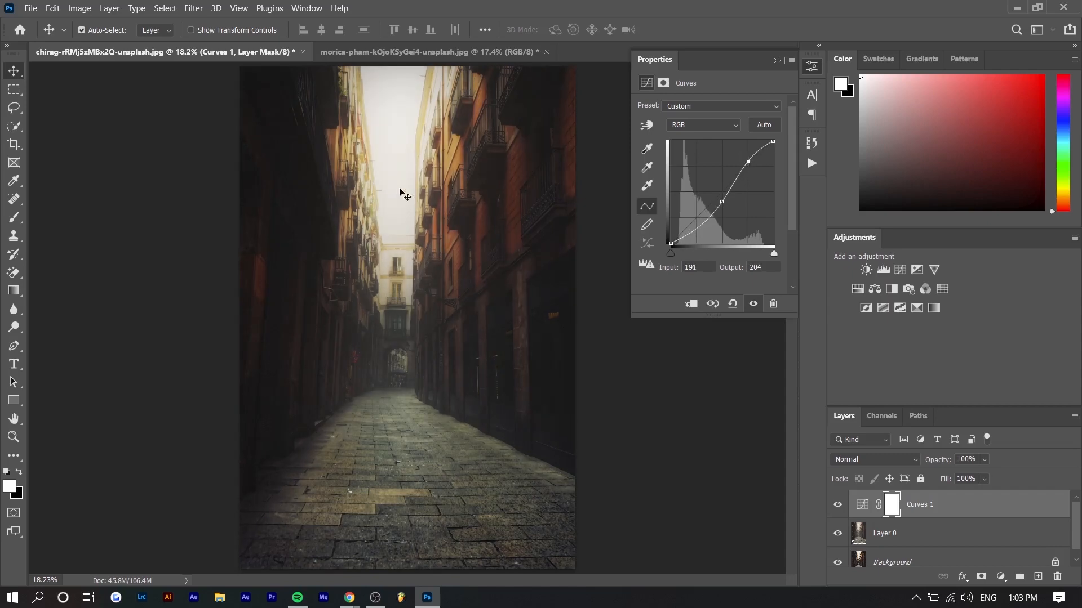
mouse_move(236, 400)
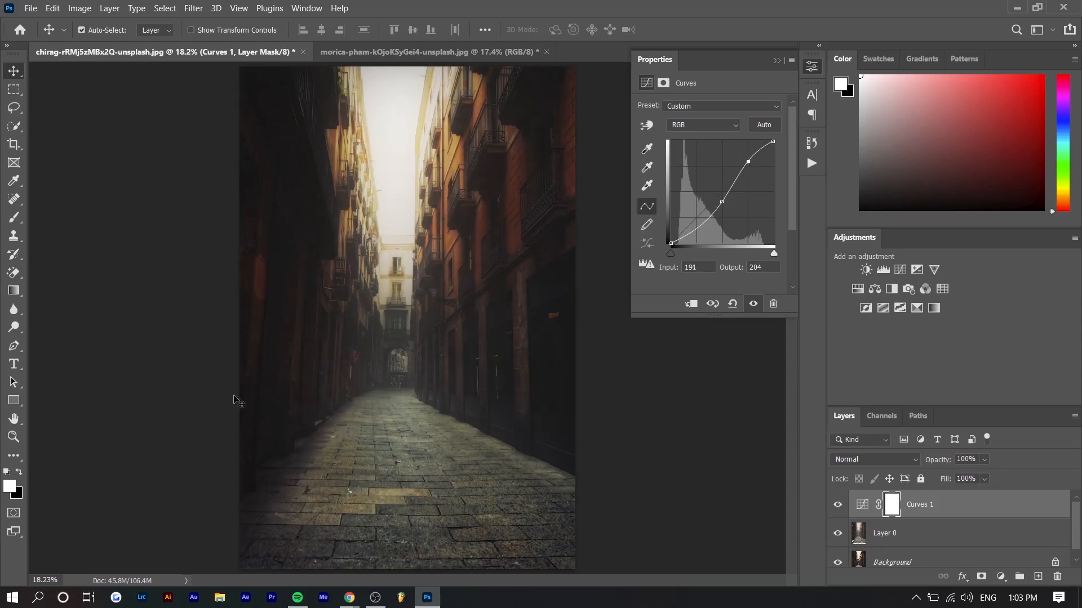
mouse_move(987, 243)
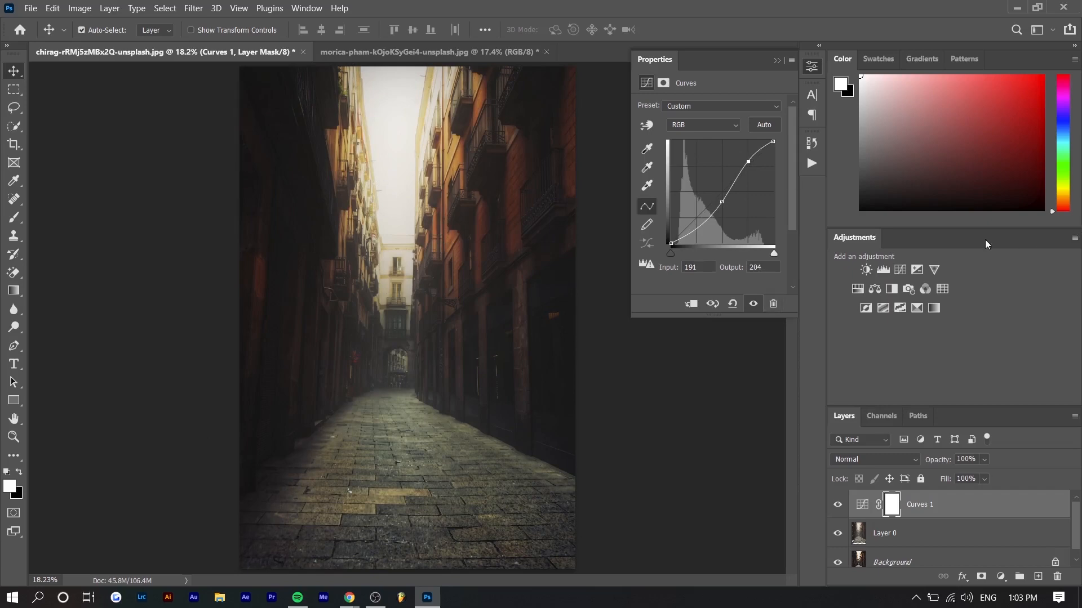
left_click(866, 270)
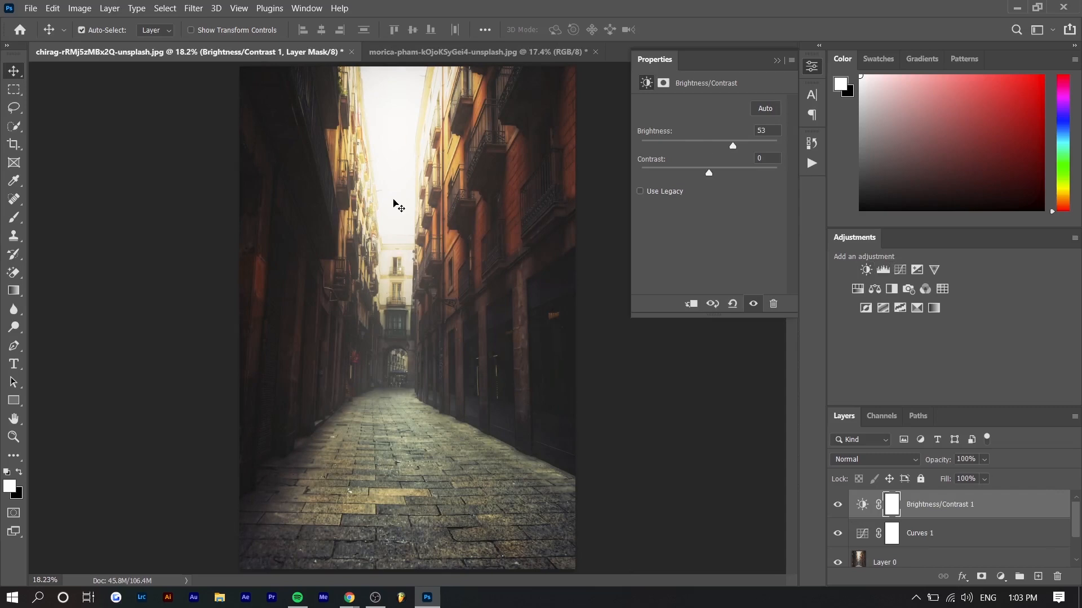
mouse_move(419, 84)
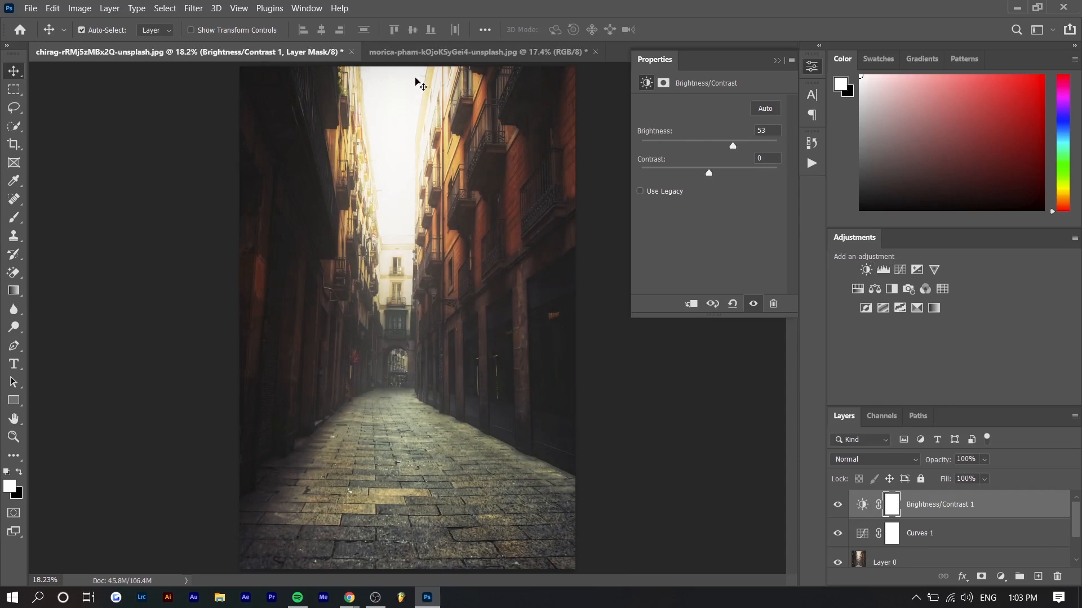
mouse_move(426, 95)
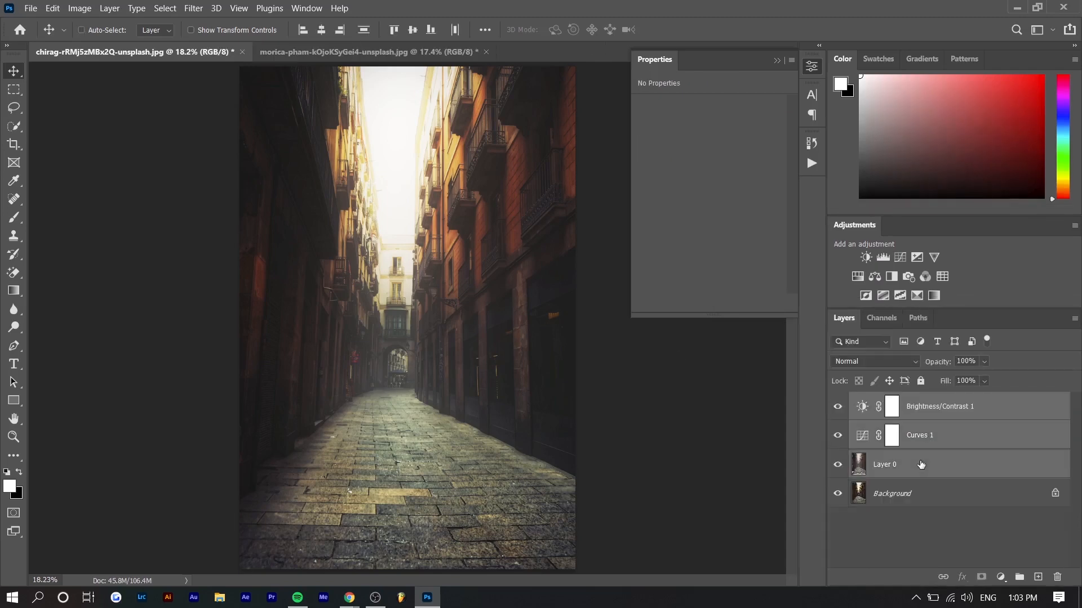
Group the hazed layer with its adjustments into Group 1 and toggle it against the original
key("ctrl+g")
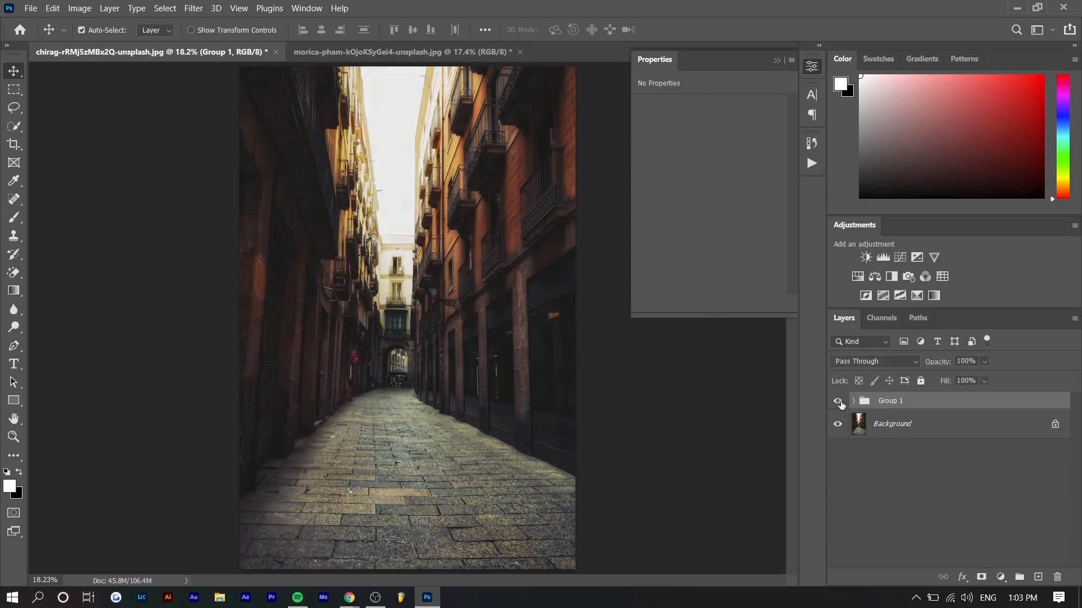
left_click(837, 400)
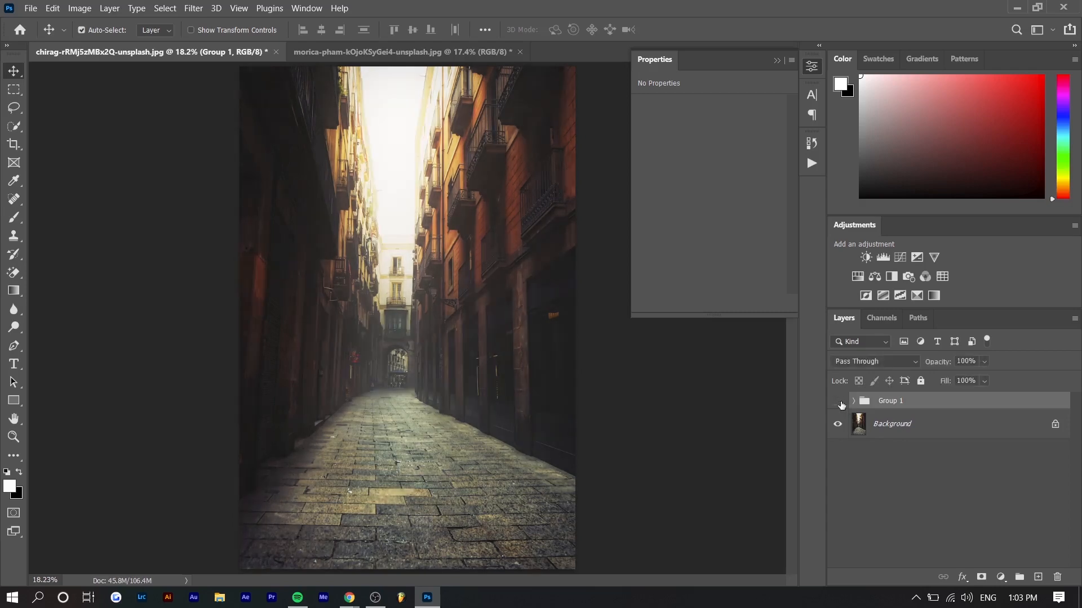
left_click(838, 401)
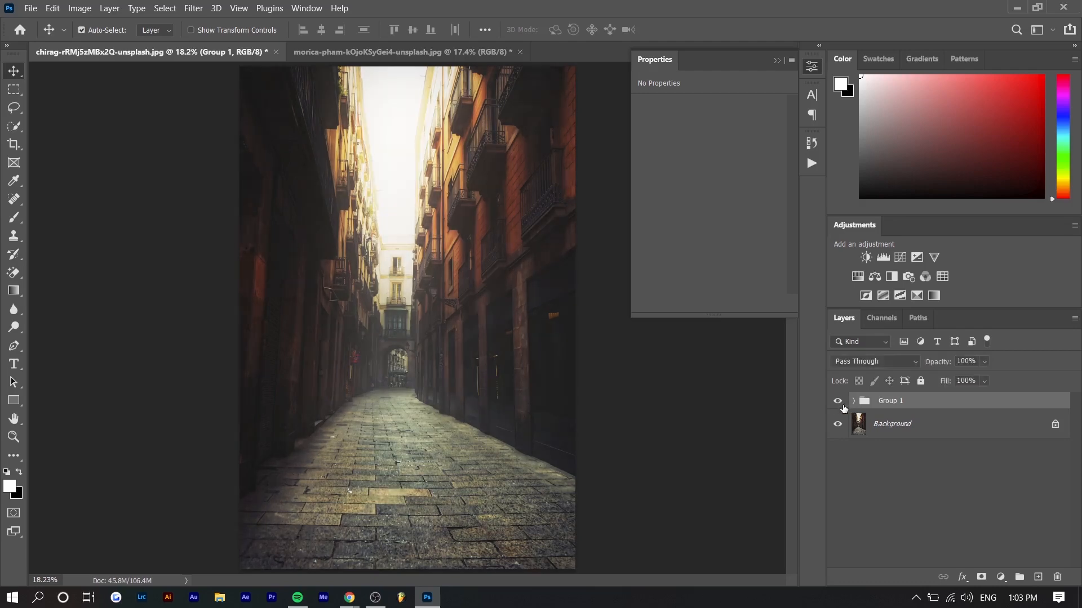
left_click(837, 400)
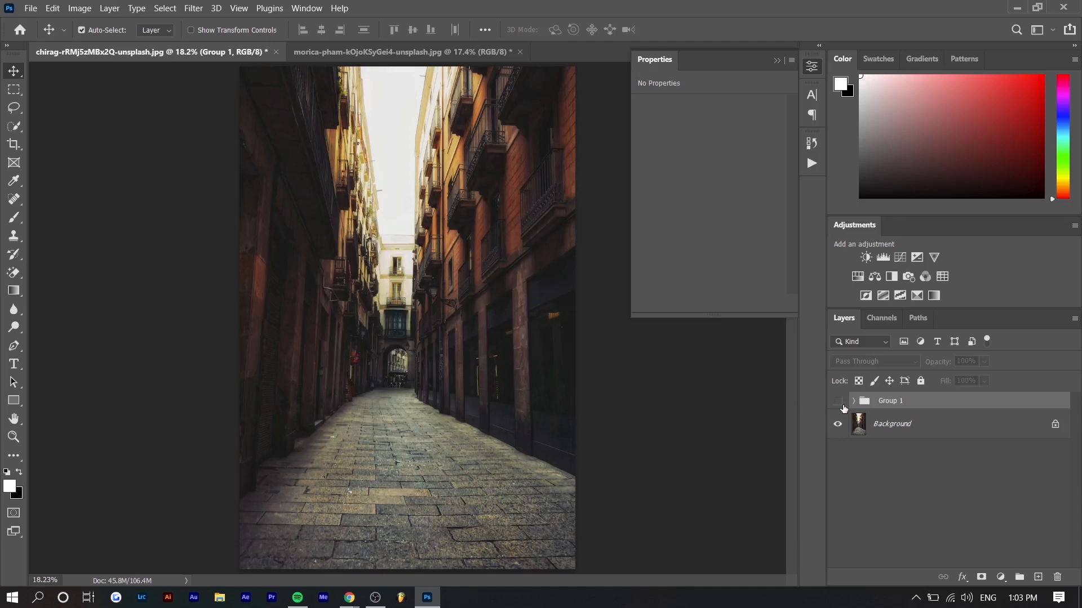
left_click(853, 400)
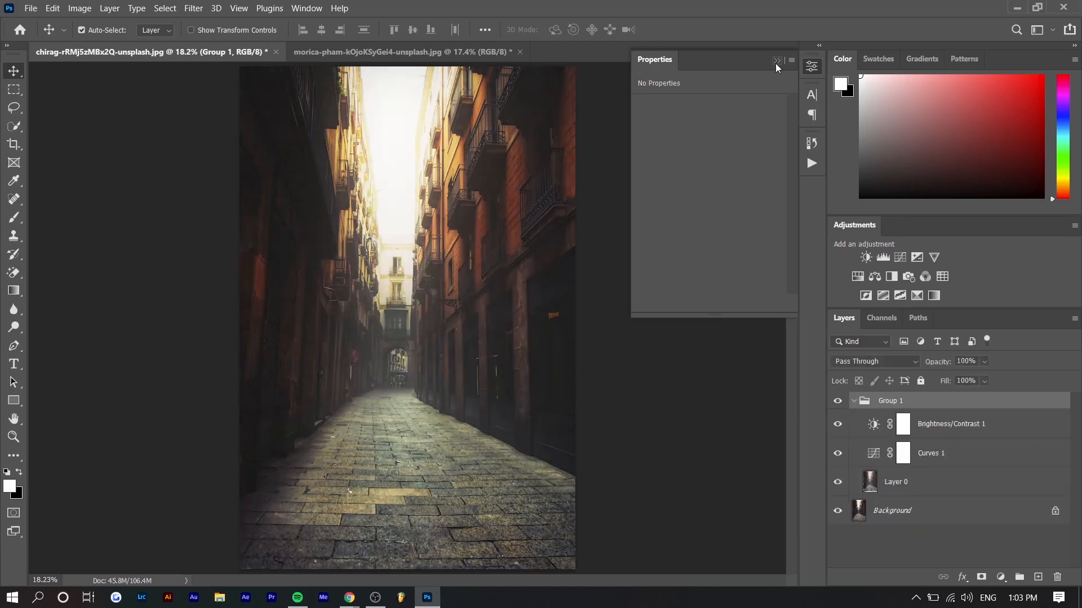
Expand Group 1 and review its Curves 1 and Brightness/Contrast 1 adjustments
left_click(775, 61)
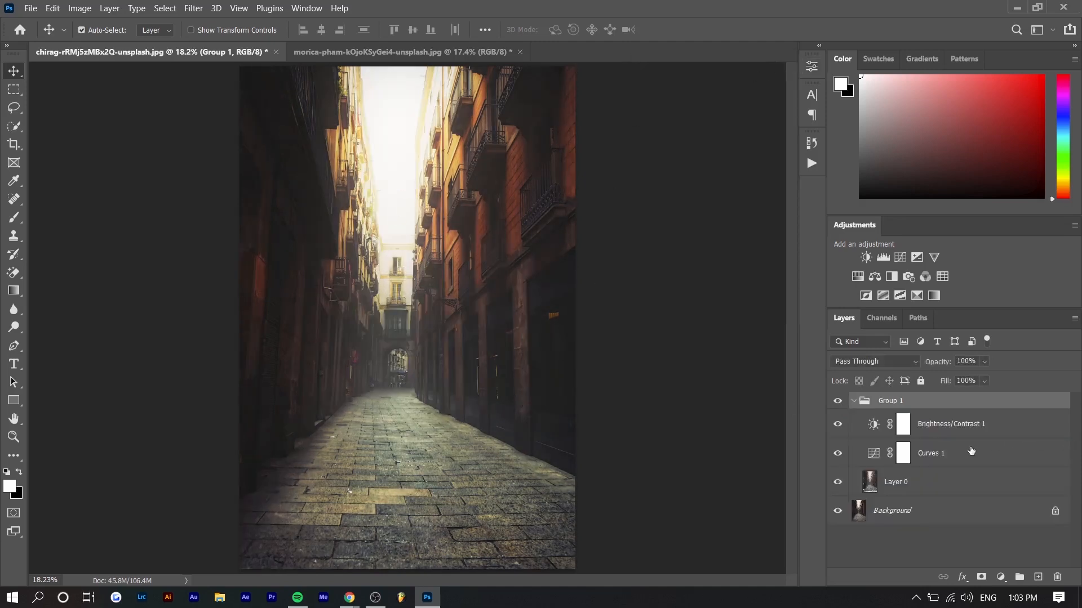
left_click(931, 453)
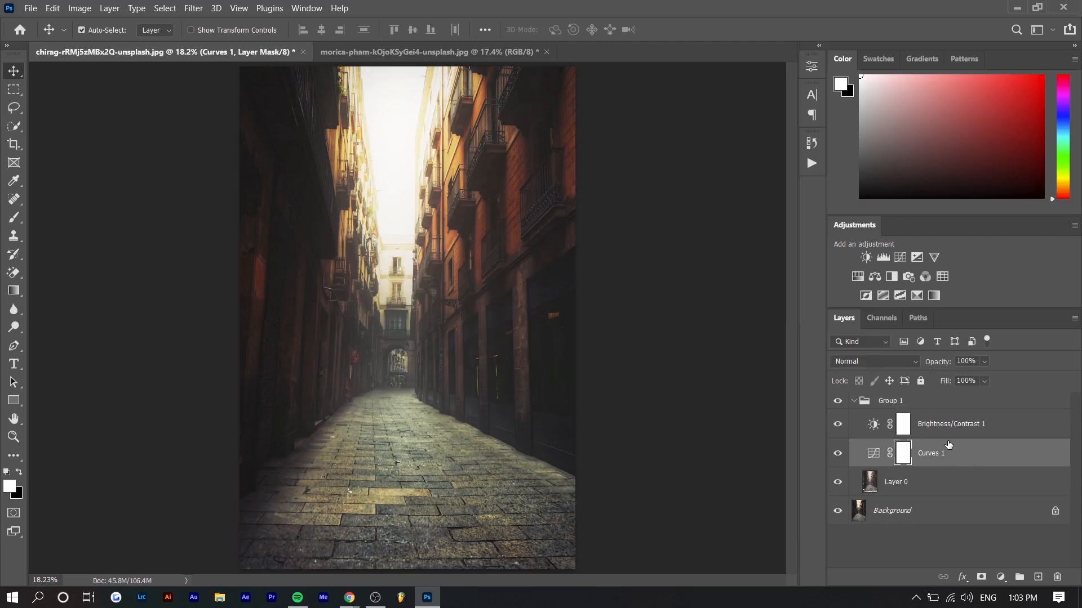
mouse_move(407, 169)
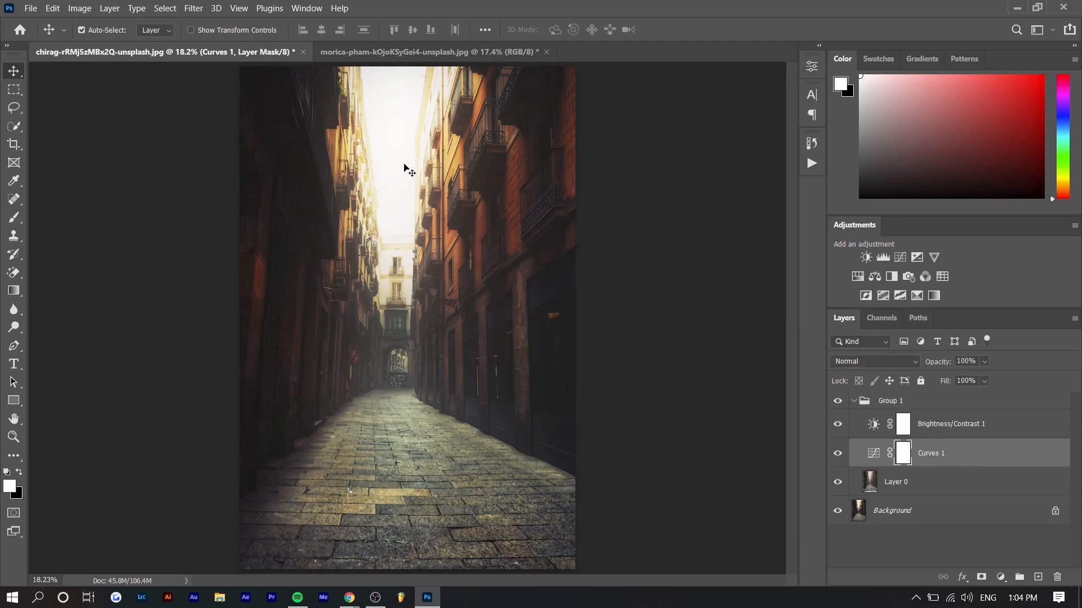
mouse_move(489, 555)
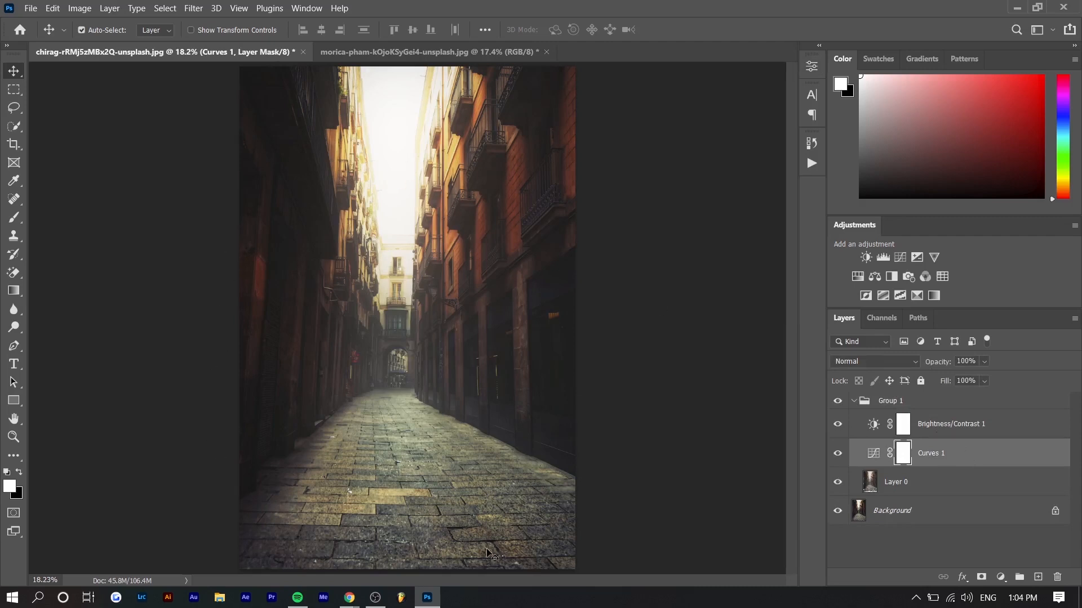
left_click(951, 423)
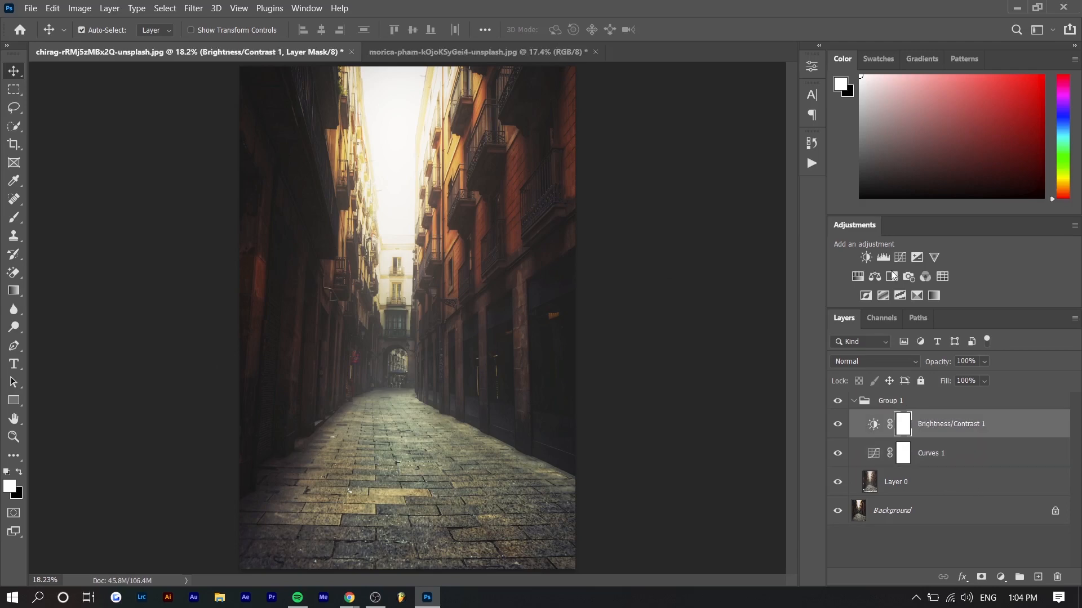
Add a Color Balance adjustment with midtones +13, +9, +19, then switch to the night alley photo
left_click(873, 277)
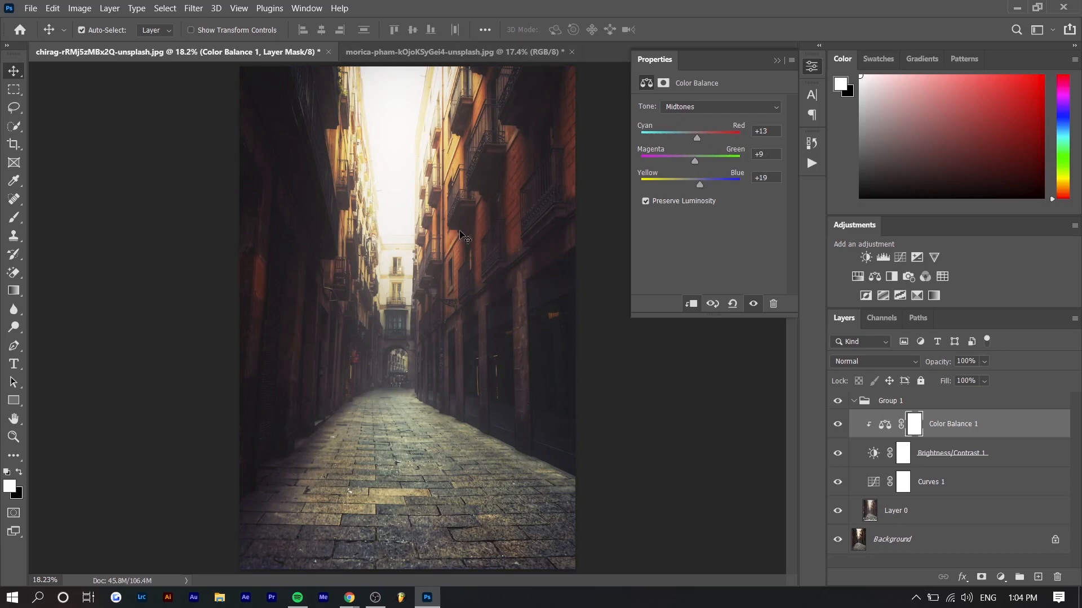
left_click(452, 51)
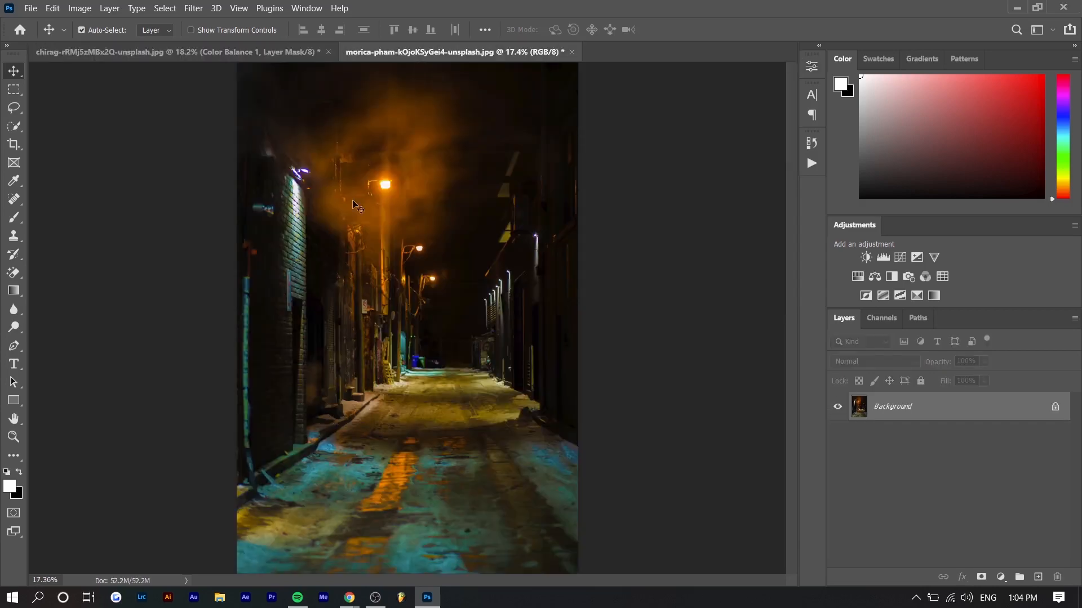
mouse_move(369, 202)
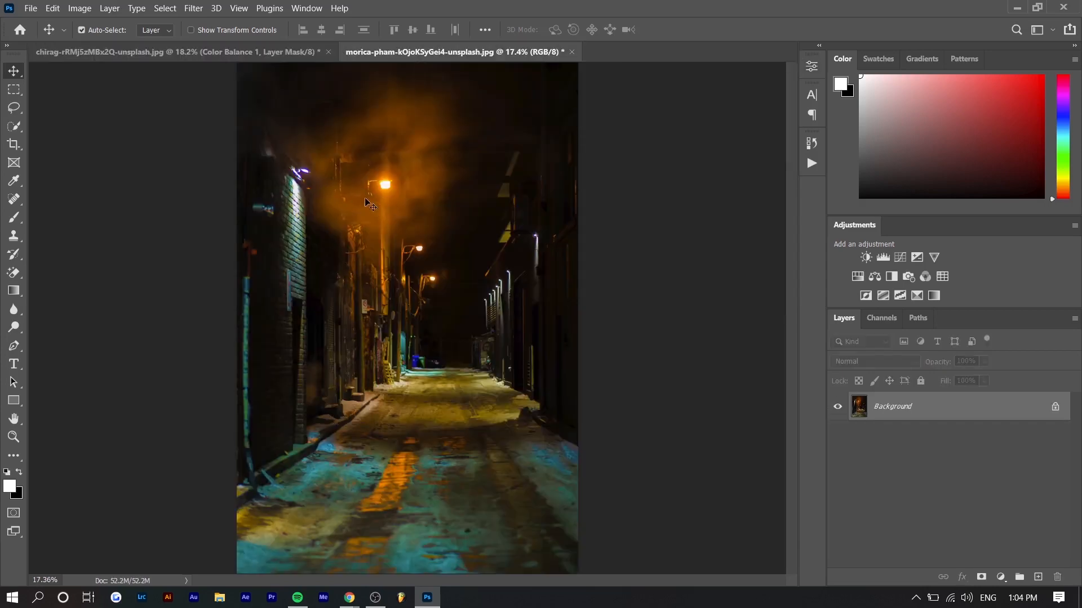
mouse_move(406, 325)
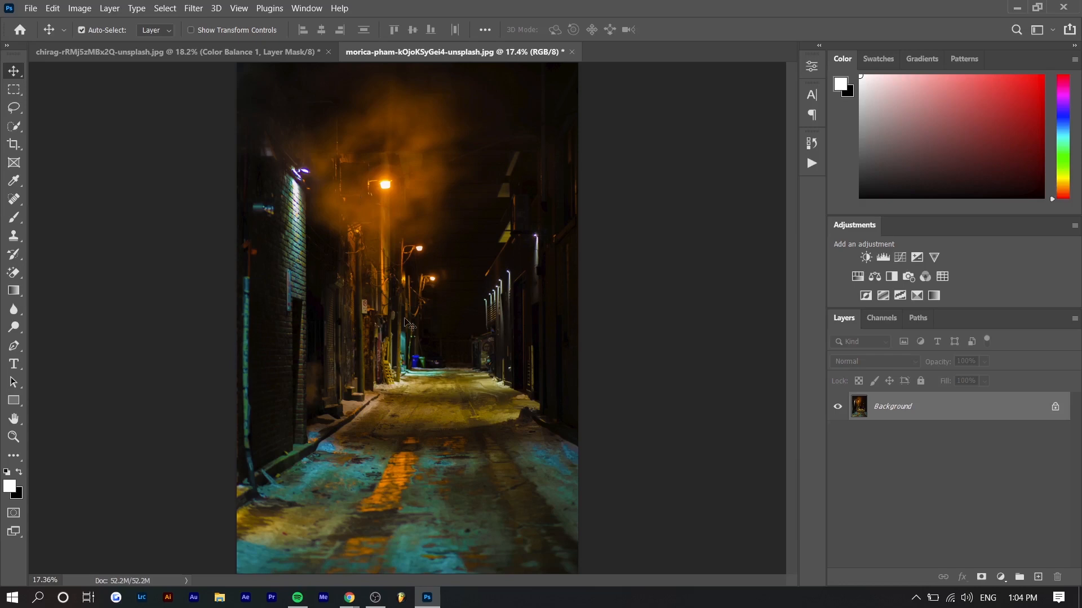
mouse_move(407, 132)
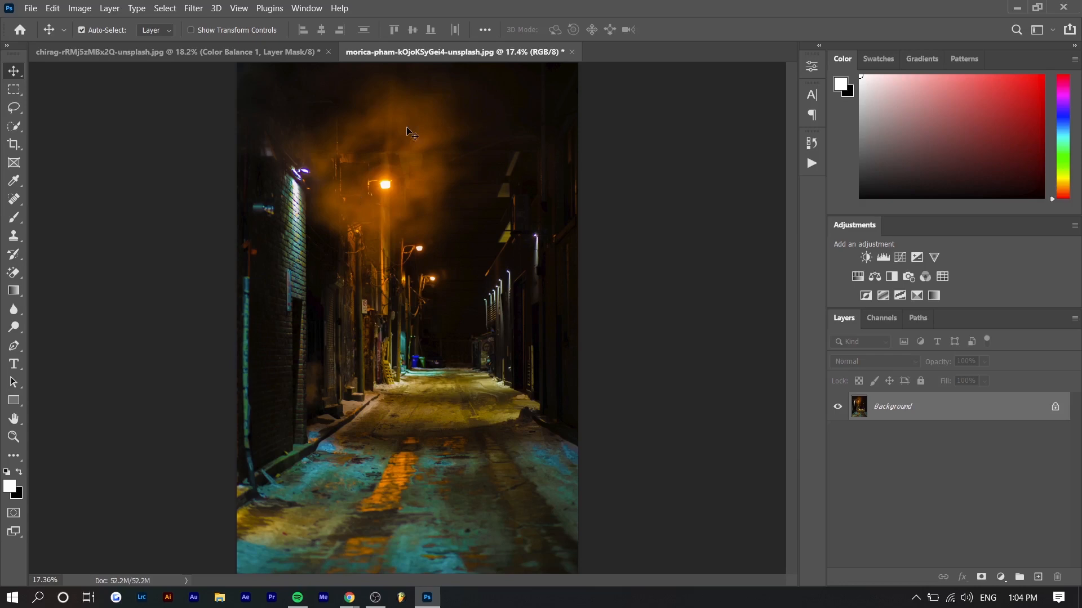
Enter the Neural Filters workspace on the night alley photo
left_click(193, 7)
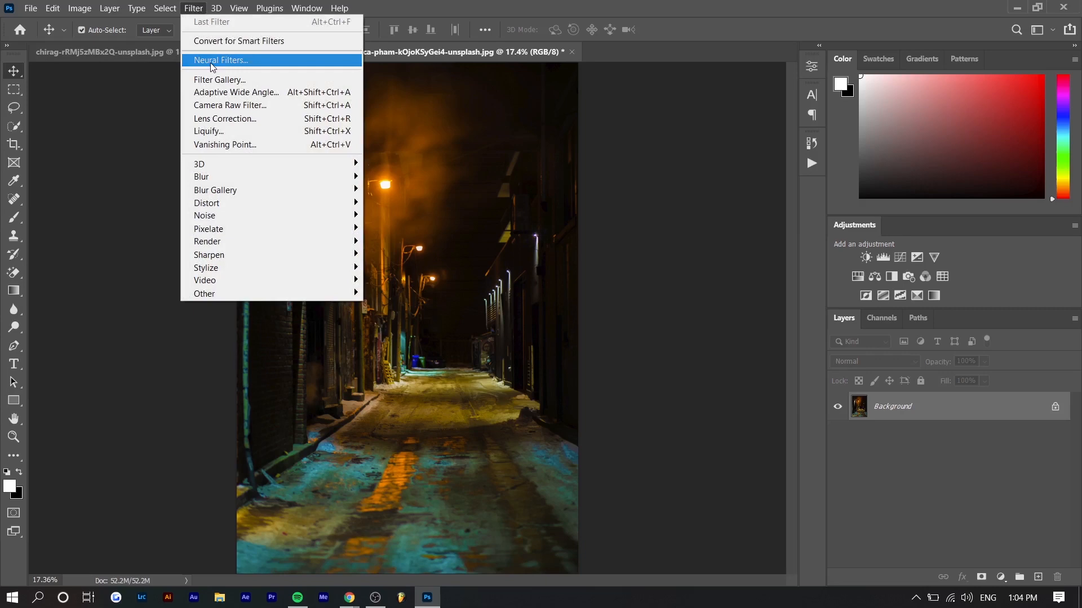
left_click(219, 61)
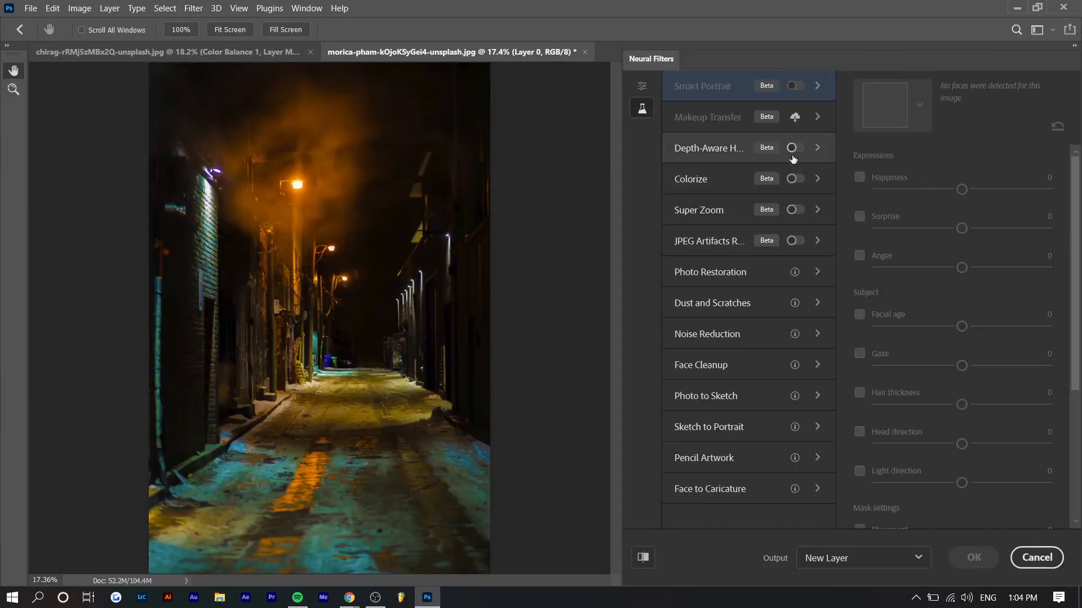
Apply Depth-Aware Haze at 70 with warmth -19 to the night alley as new Layer 0
left_click(795, 147)
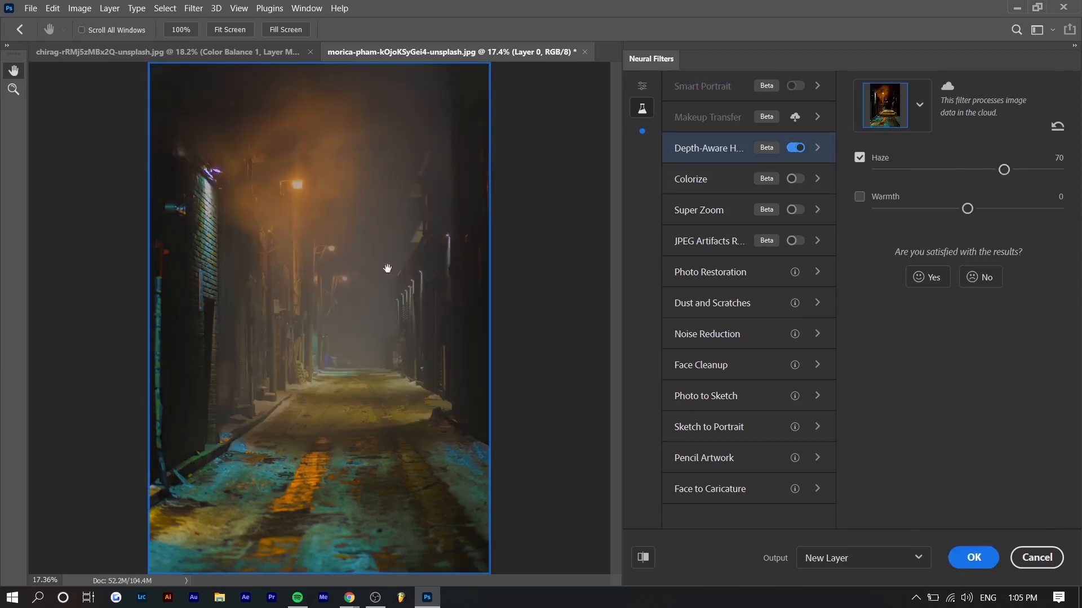
mouse_move(187, 236)
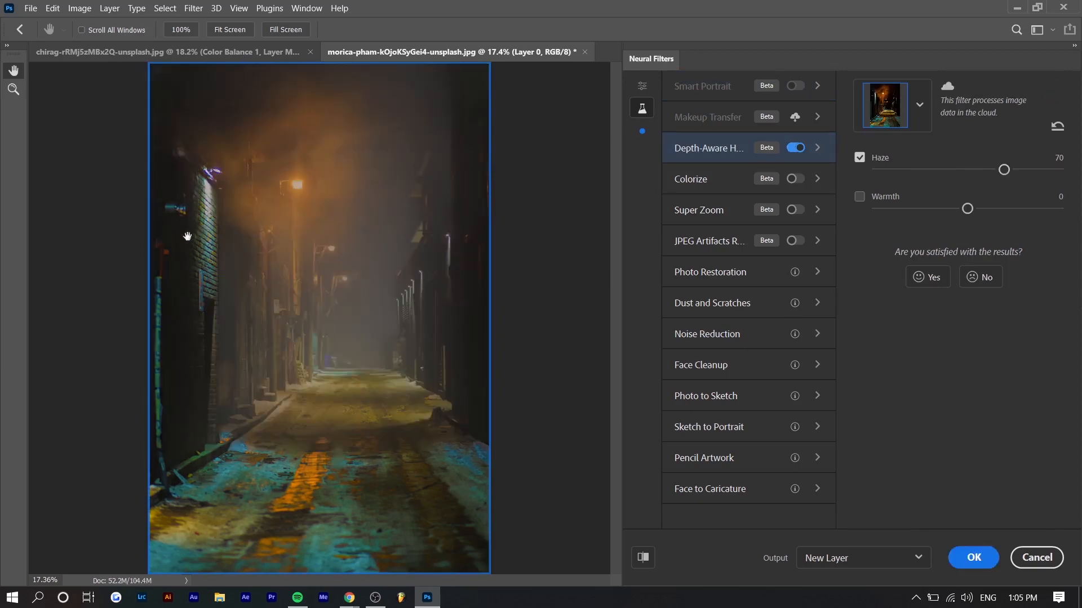
mouse_move(82, 248)
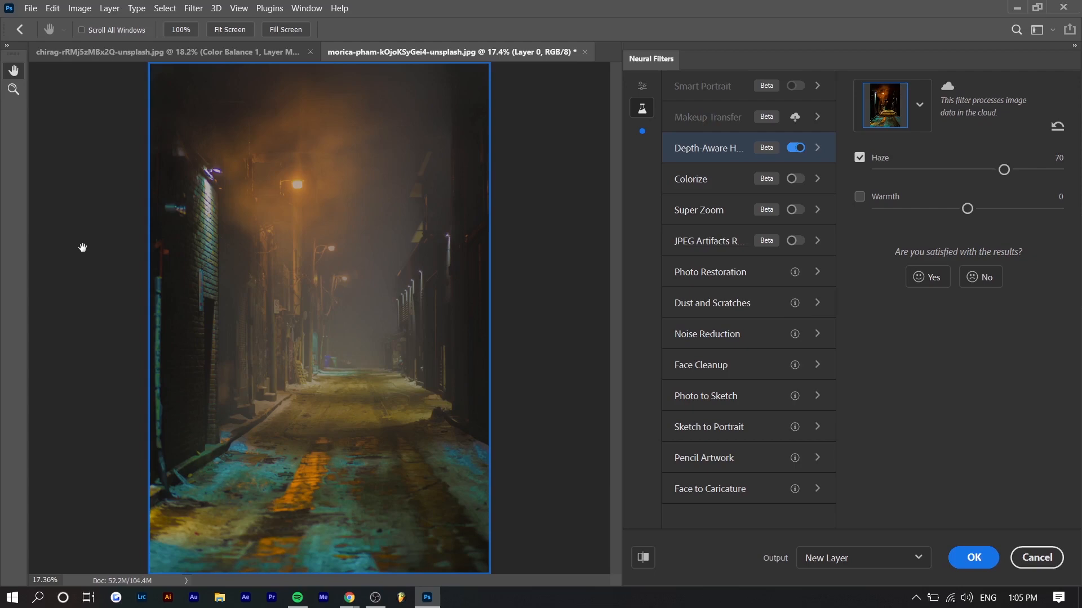
mouse_move(136, 207)
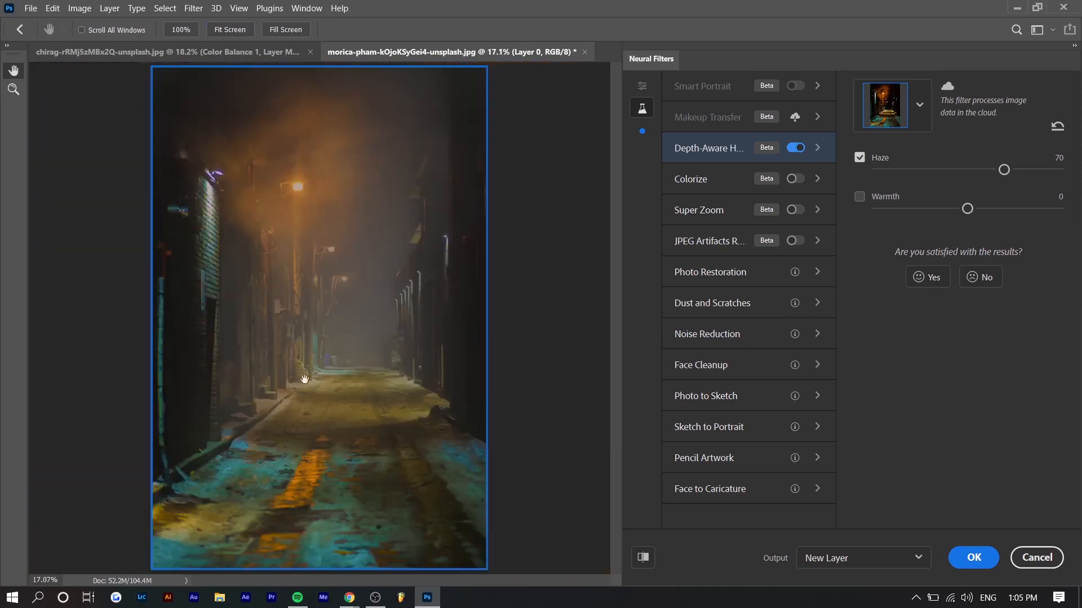
mouse_move(337, 332)
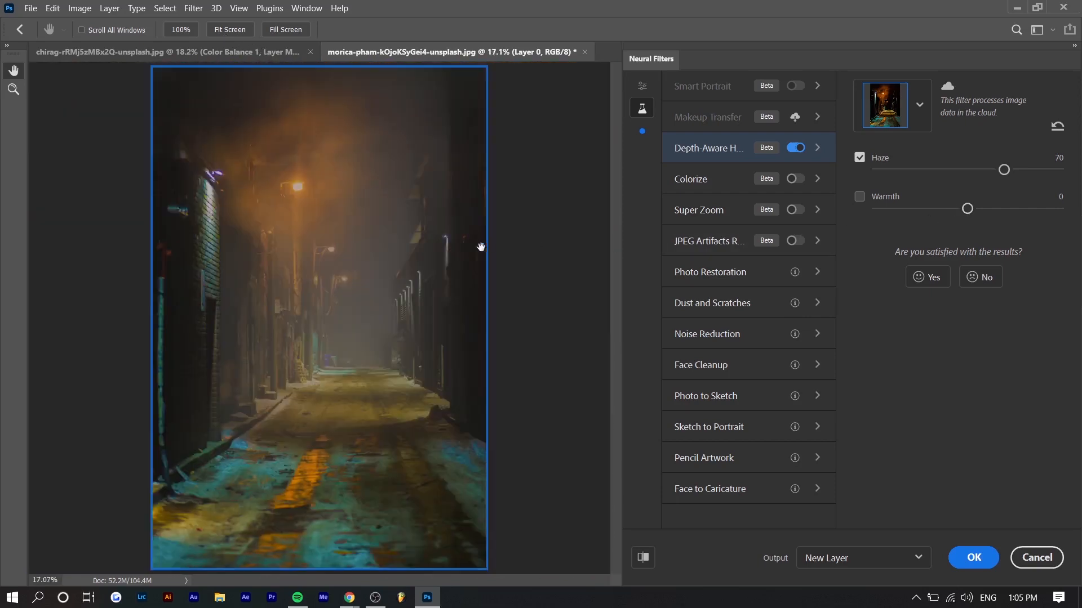
mouse_move(371, 233)
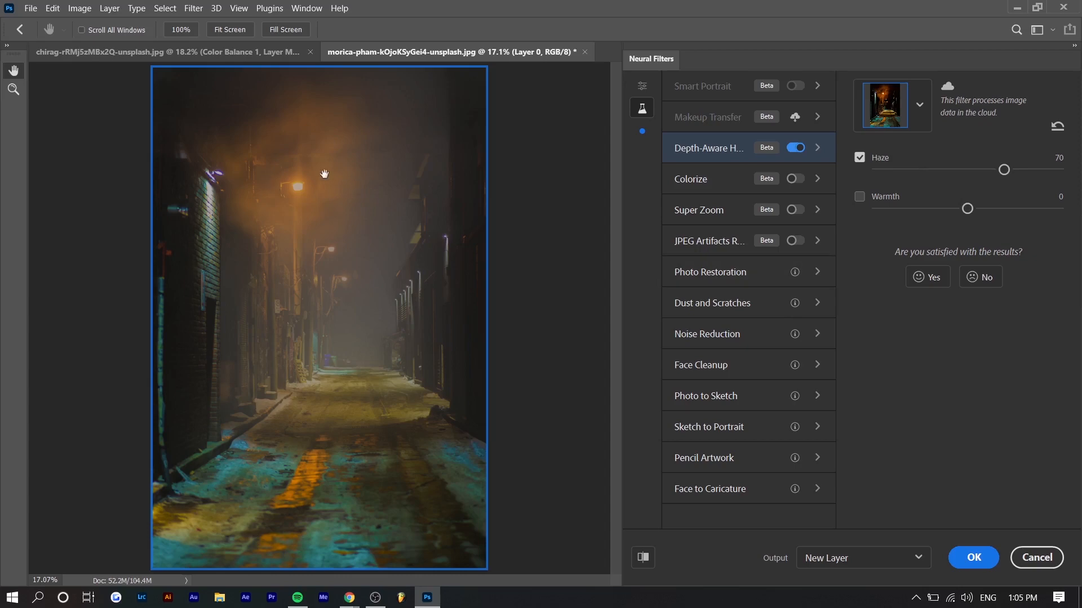
mouse_move(309, 482)
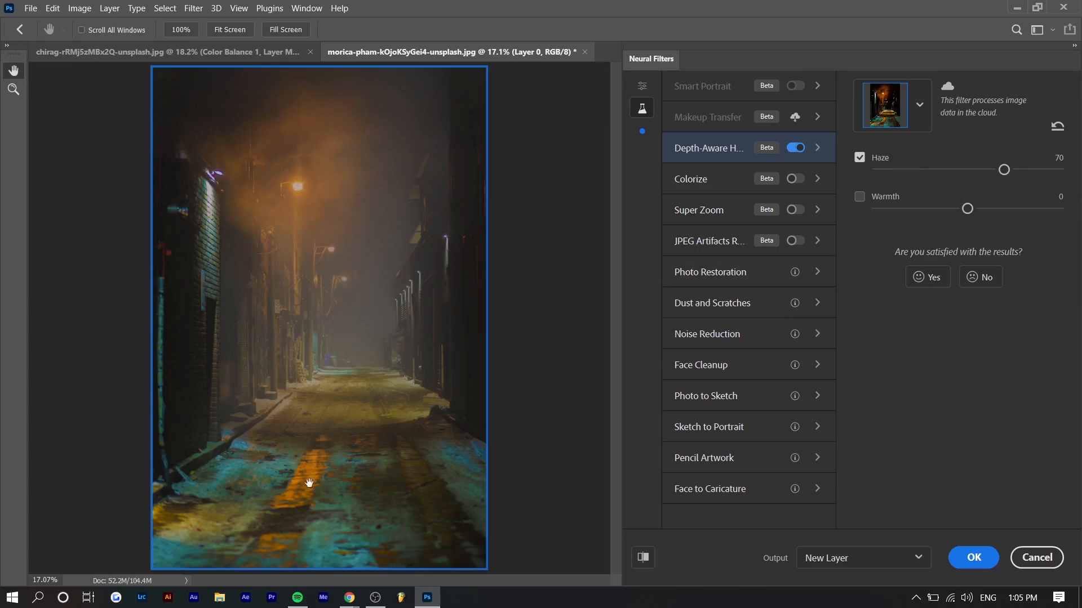
mouse_move(255, 562)
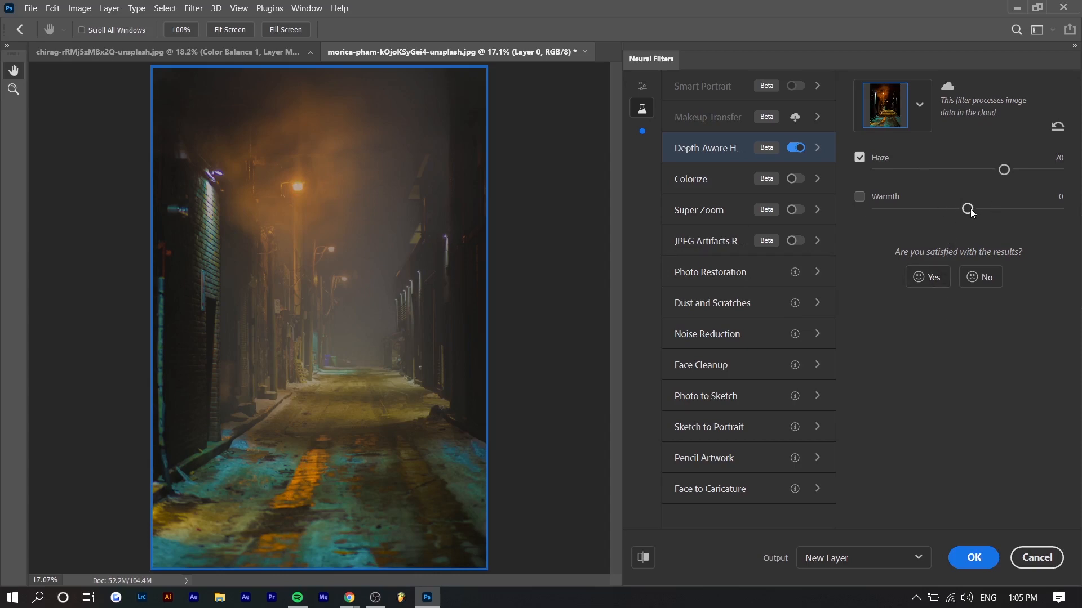
left_click(859, 196)
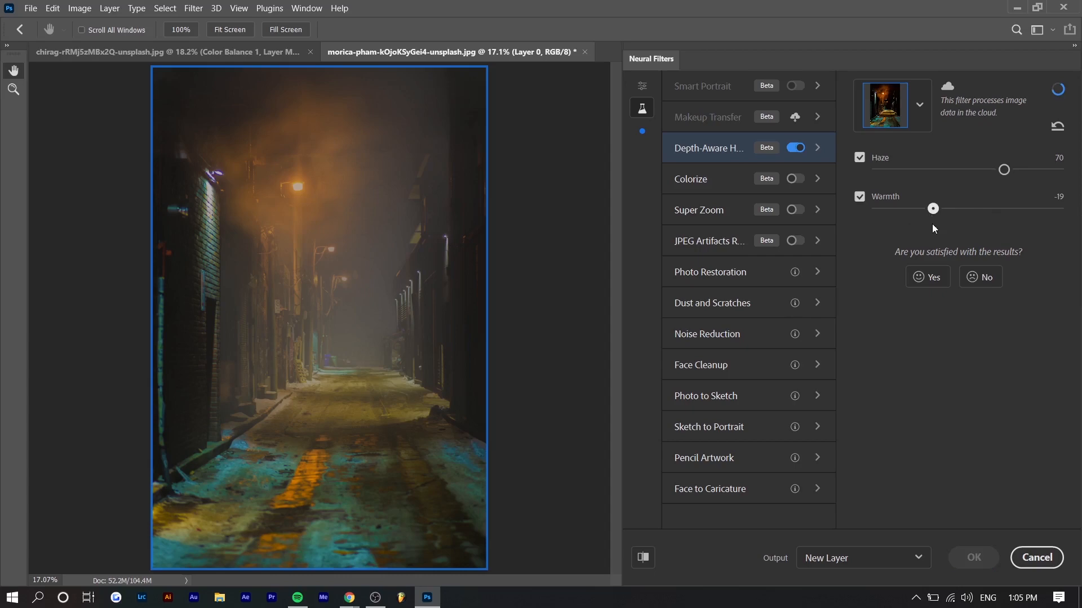
mouse_move(885, 386)
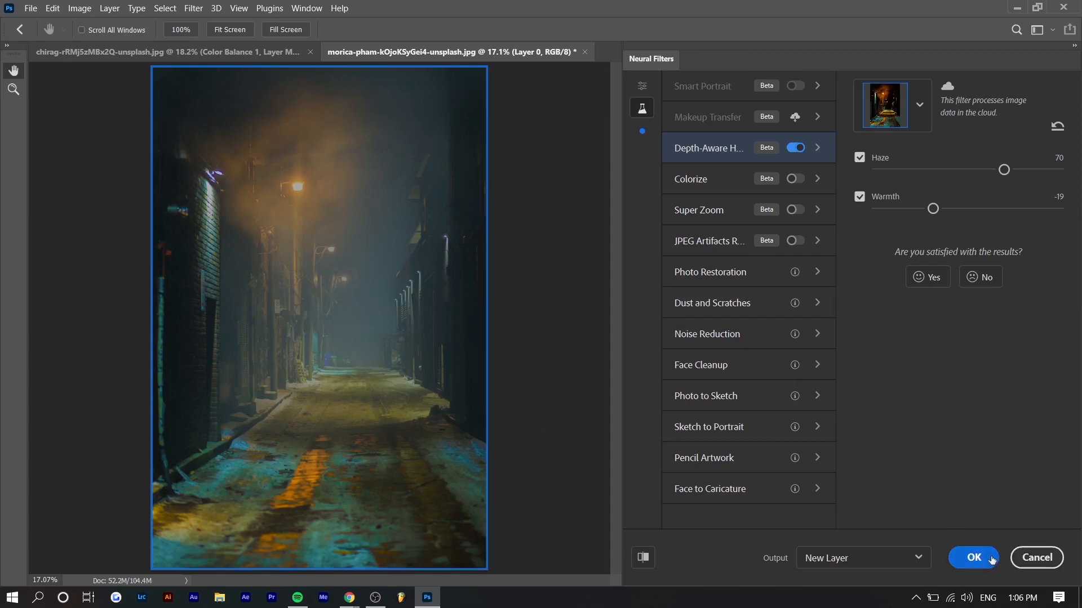
left_click(974, 557)
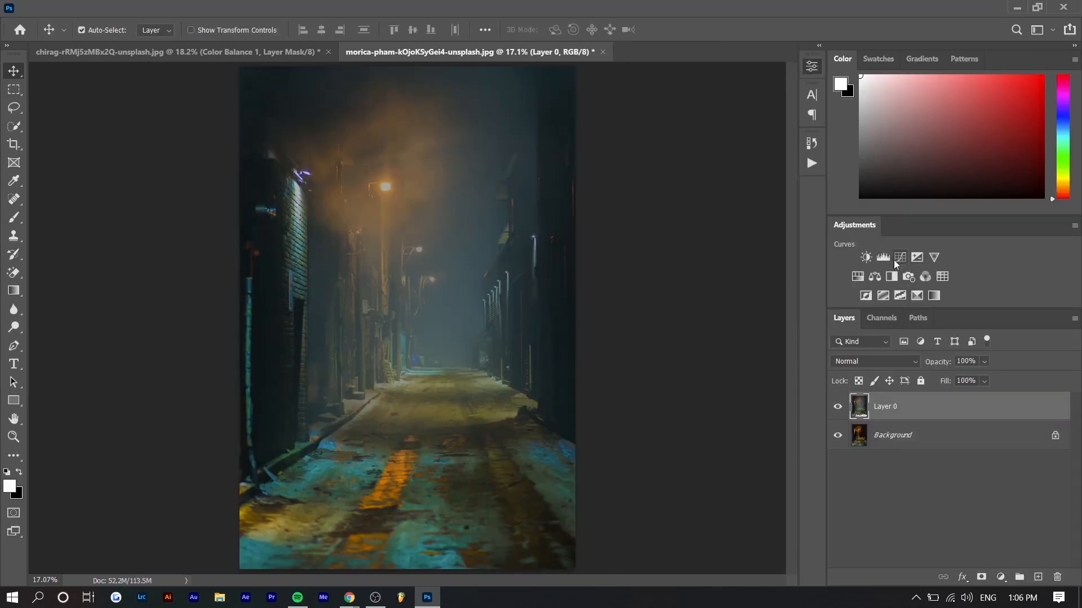
Add a lifted Curves adjustment and a Brightness/Contrast adjustment at brightness 67 above Layer 0
left_click(882, 257)
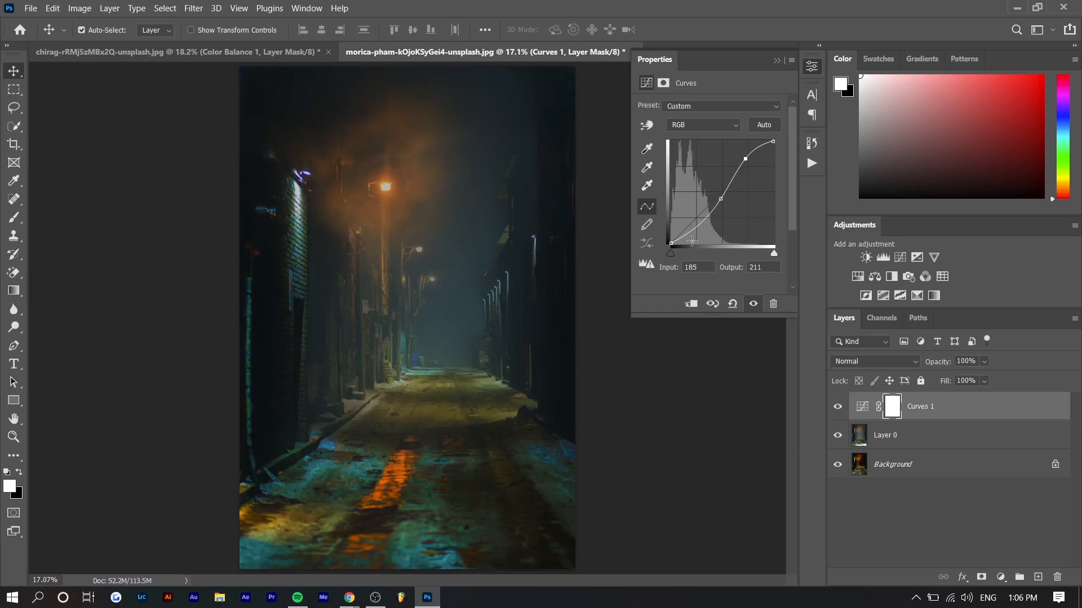
mouse_move(867, 257)
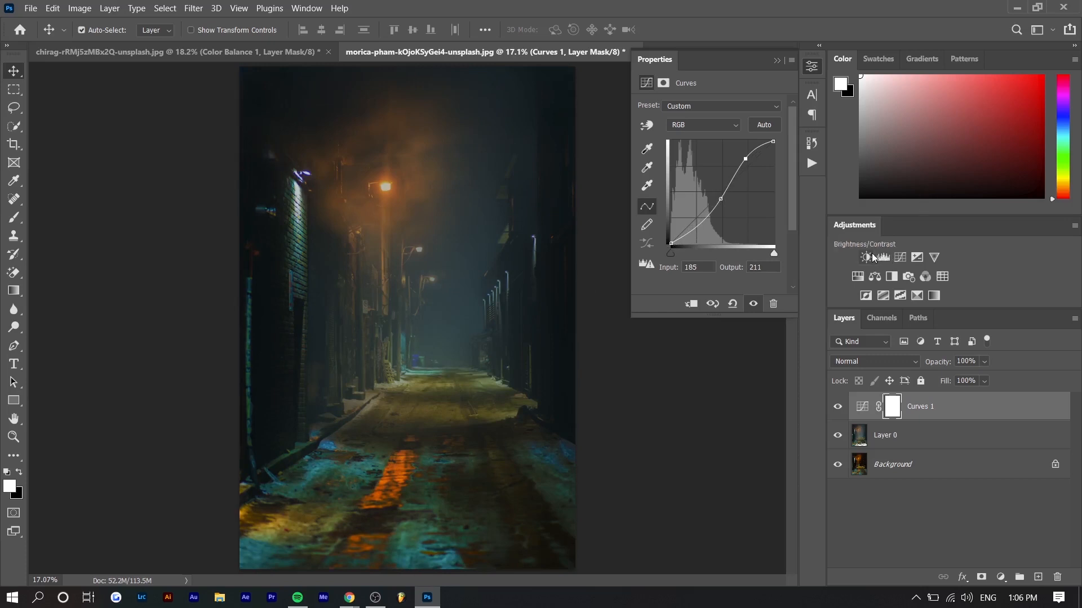
left_click(867, 258)
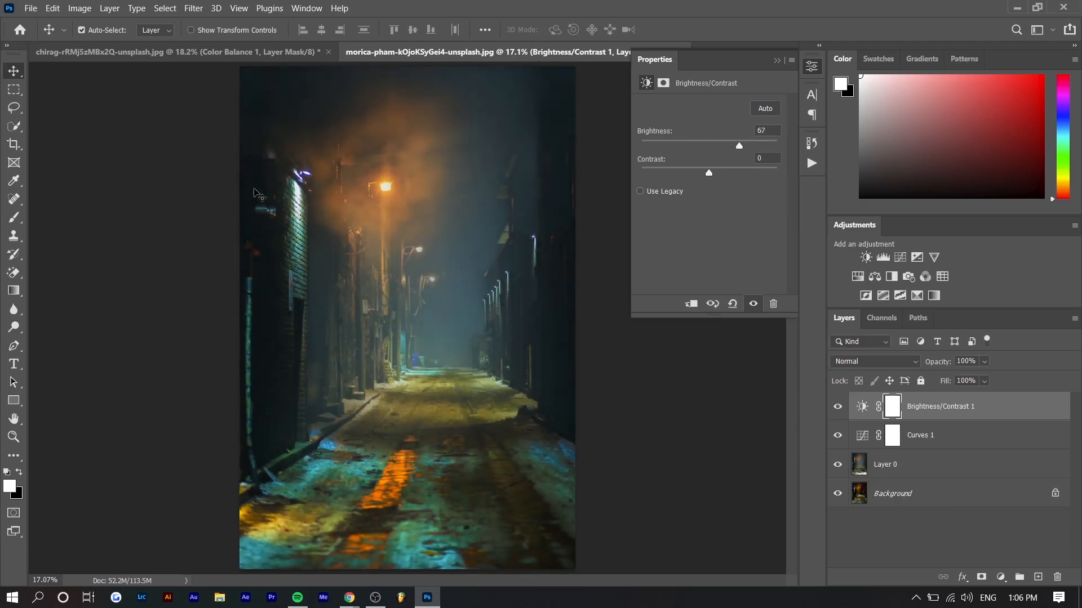
mouse_move(1031, 485)
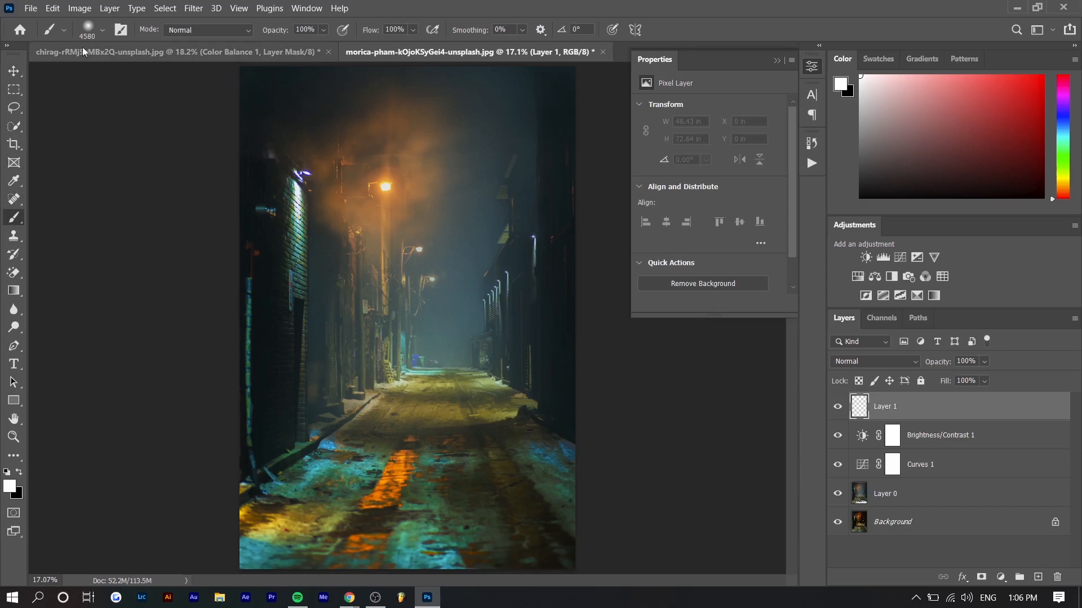
Brush white light over the upper alley on Layer 1
left_click(102, 30)
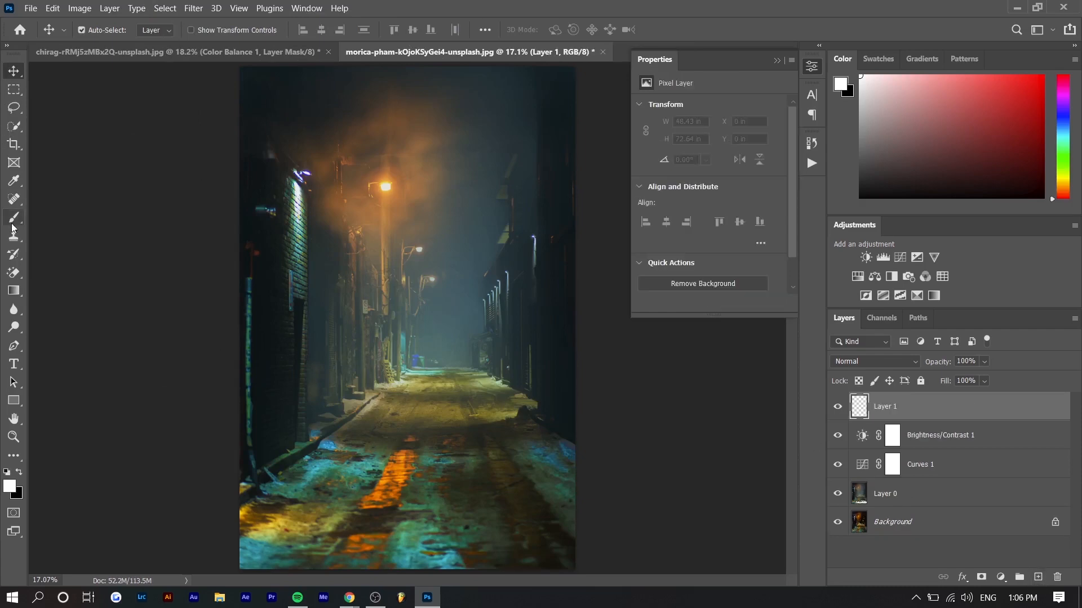
left_click(14, 219)
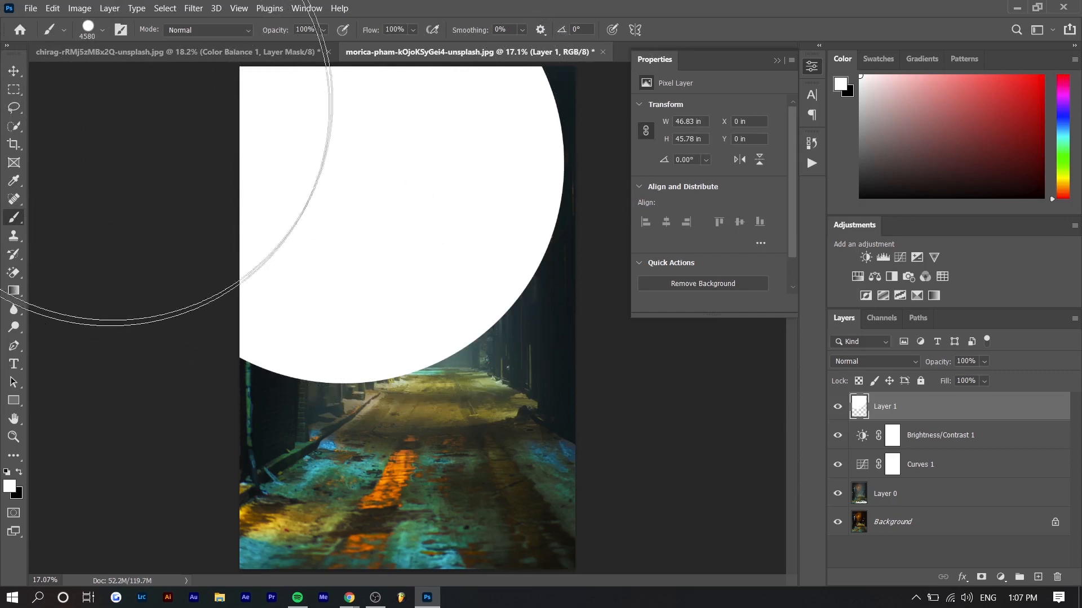
left_click(101, 30)
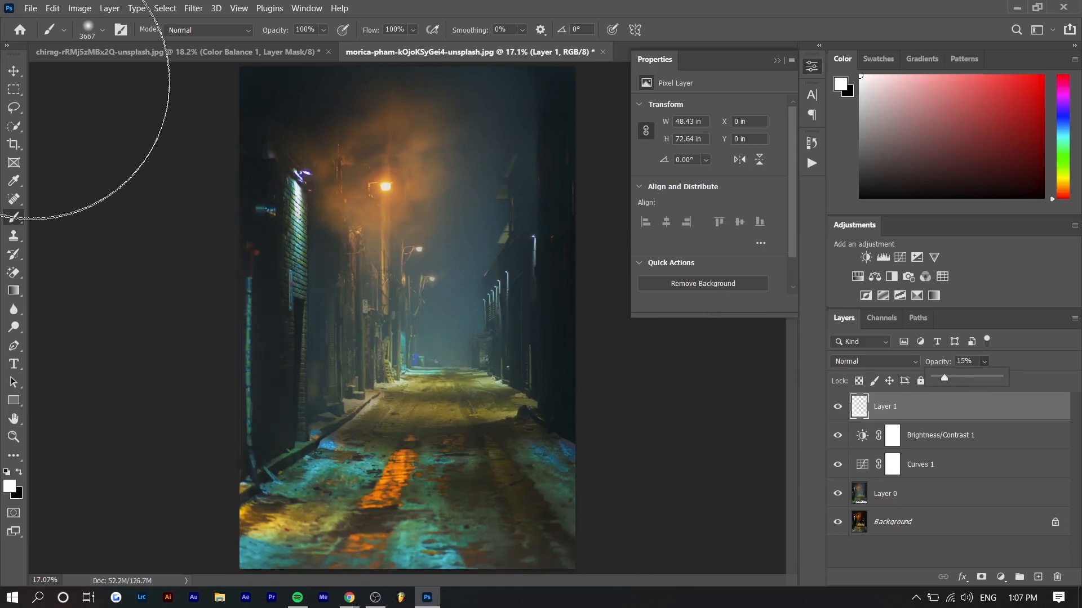
Fade Layer 1 to 15% opacity and toggle its visibility to compare
left_click(12, 70)
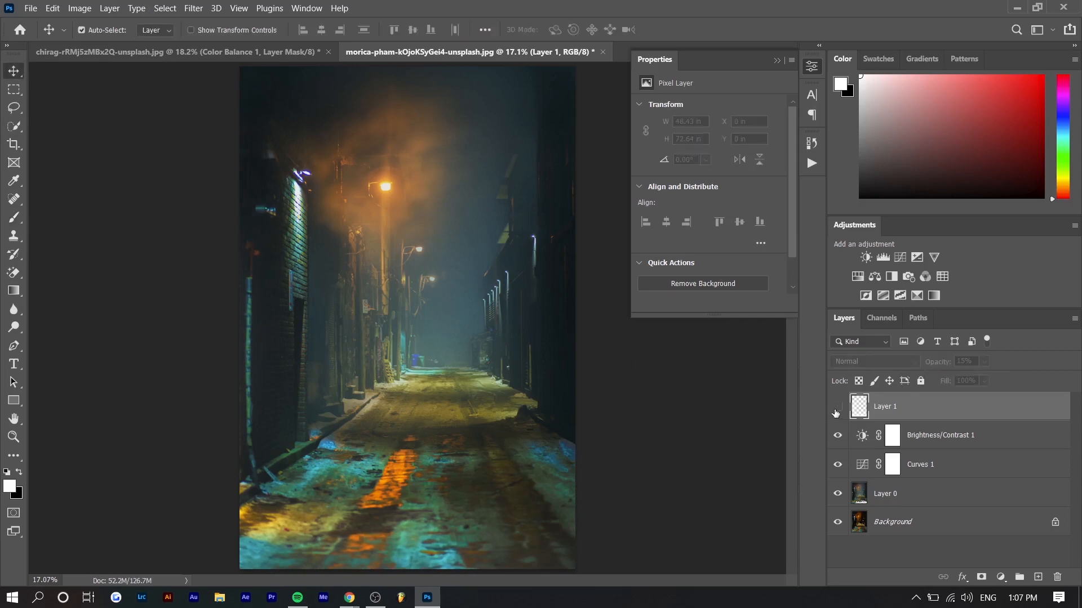
left_click(837, 406)
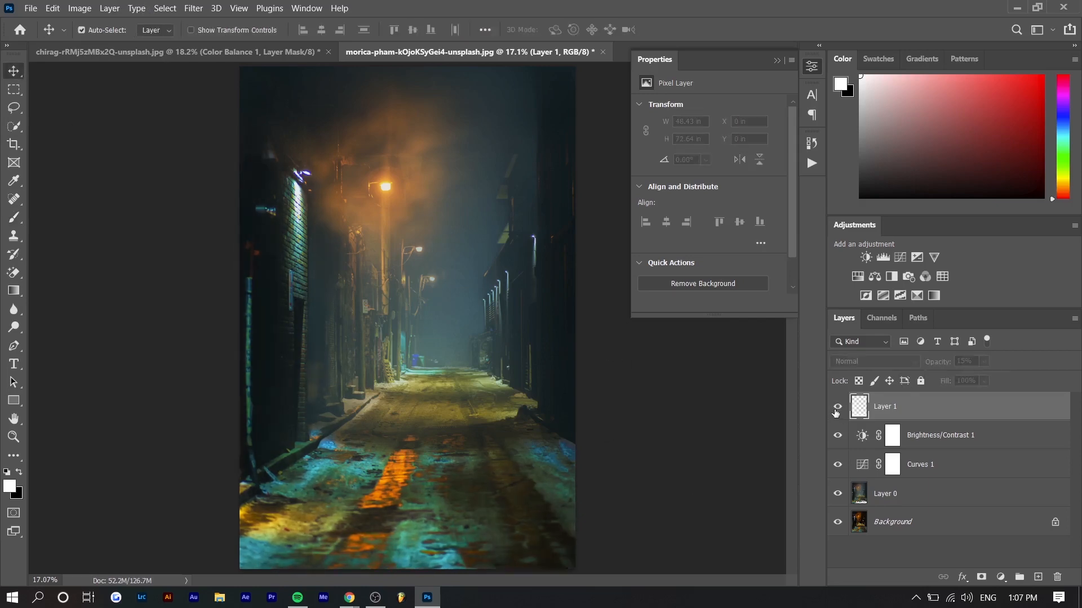
left_click(838, 407)
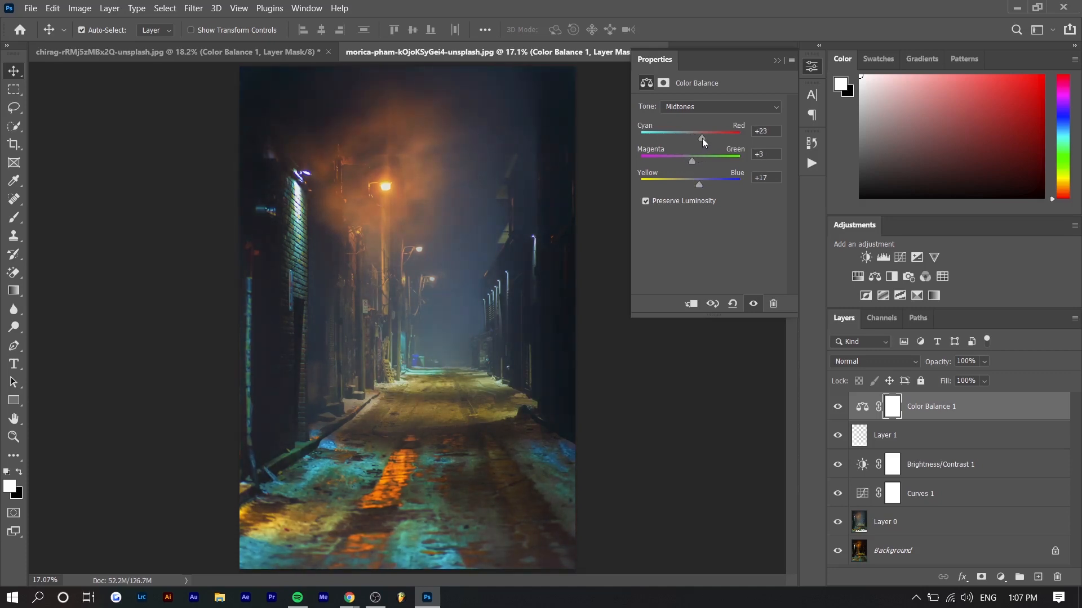
Set Color Balance midtones to +23, +3, +17 and darken the image with Curves 2
left_click(882, 257)
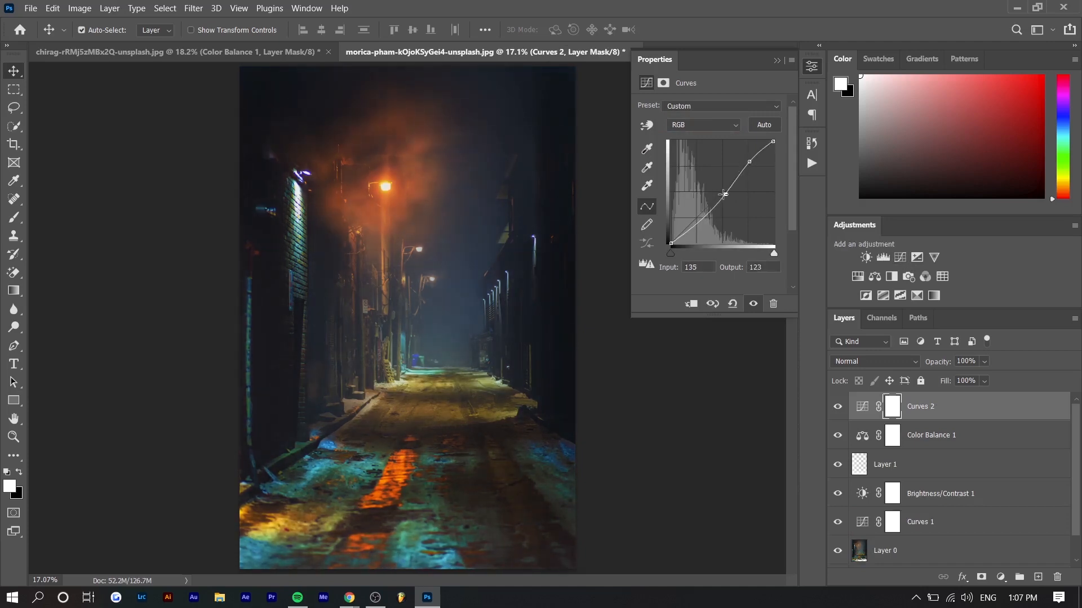
left_click(773, 304)
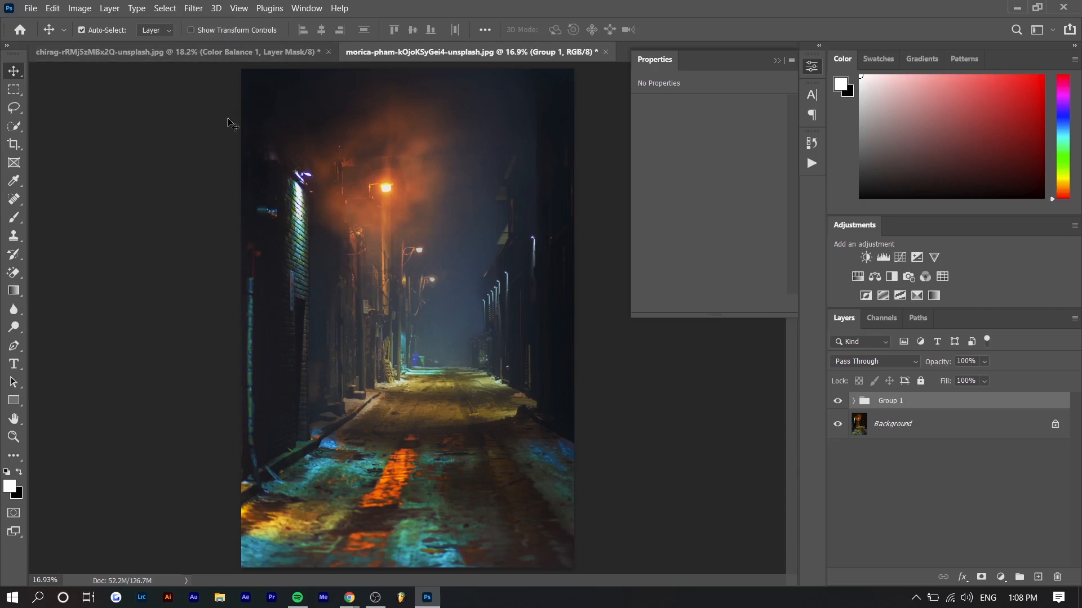
Check the daylit street photo's group, then return to the night alley with its edits in Group 1
left_click(838, 400)
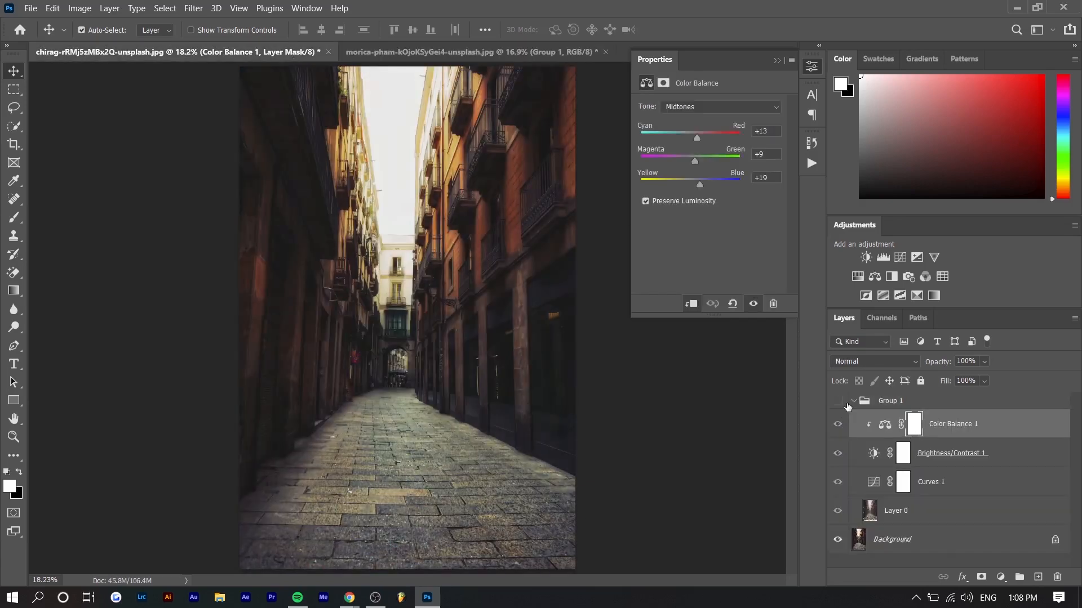
left_click(471, 51)
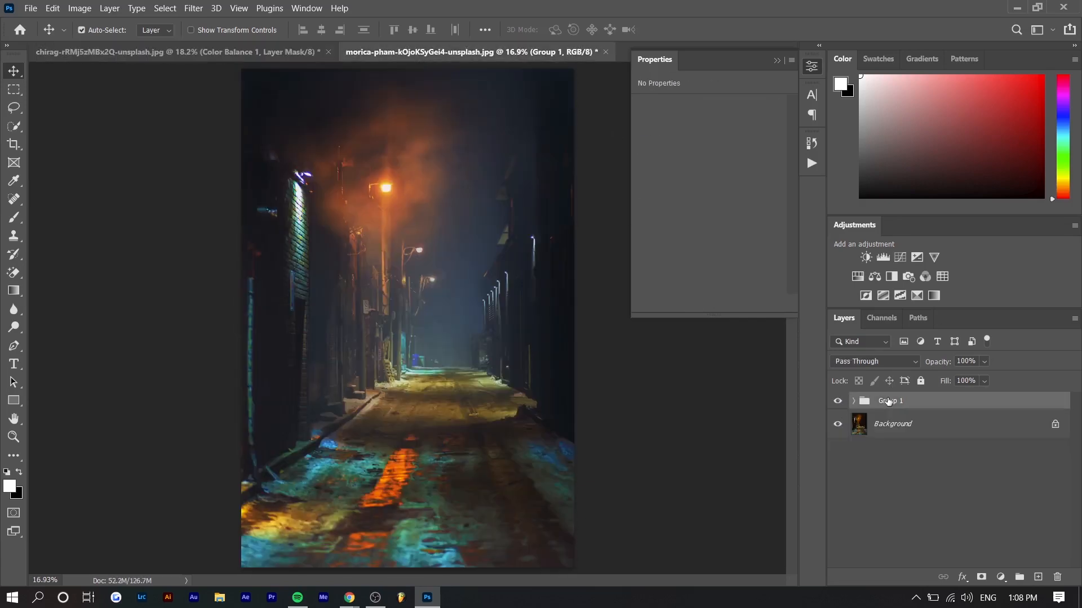